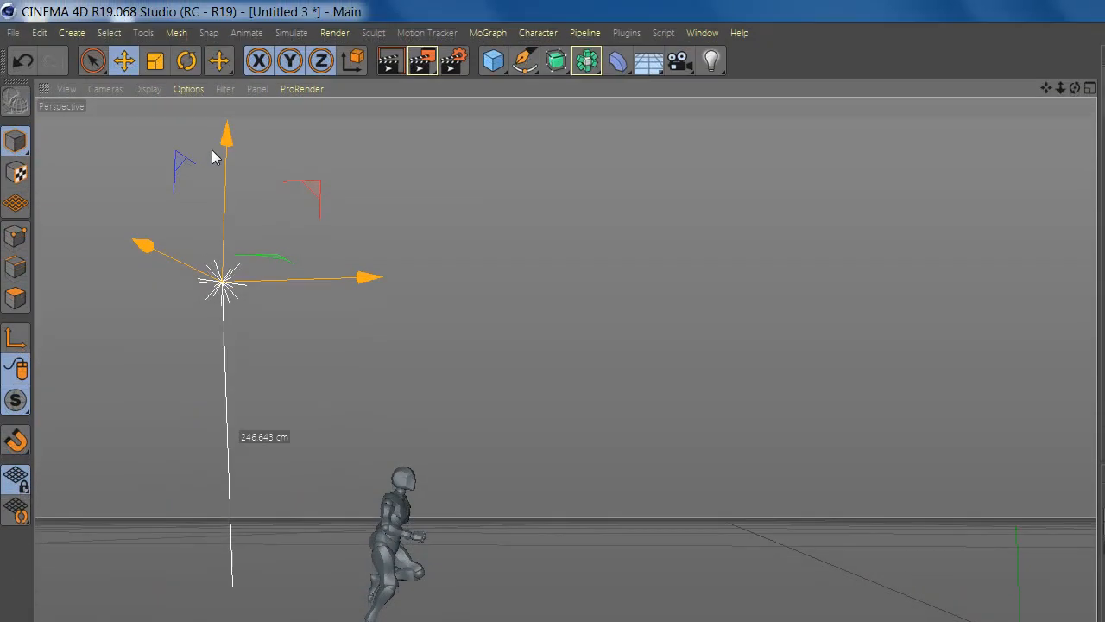
- Add a Plane primitive beside the light and the running character
click(488, 60)
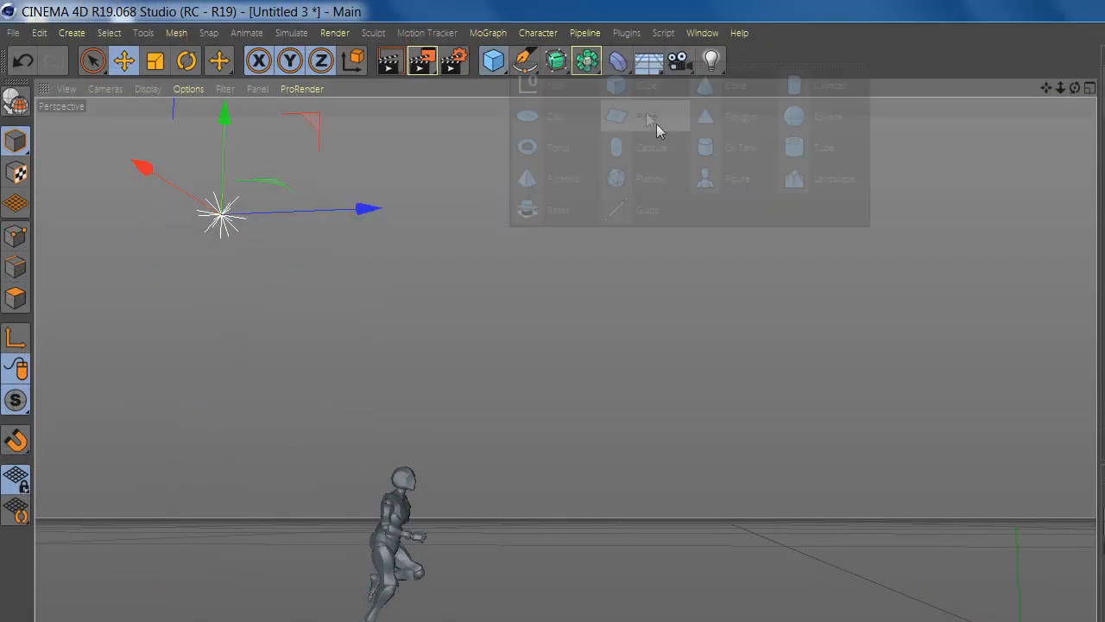
click(638, 116)
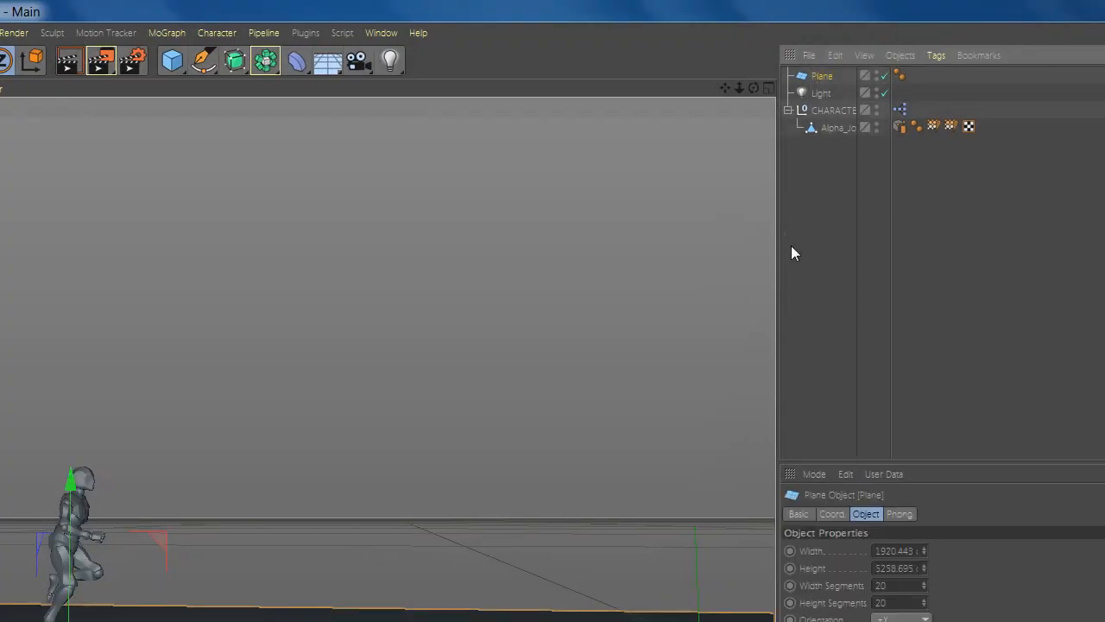
- Add two Null objects named 'Thinking particles' and 'wind'
click(278, 60)
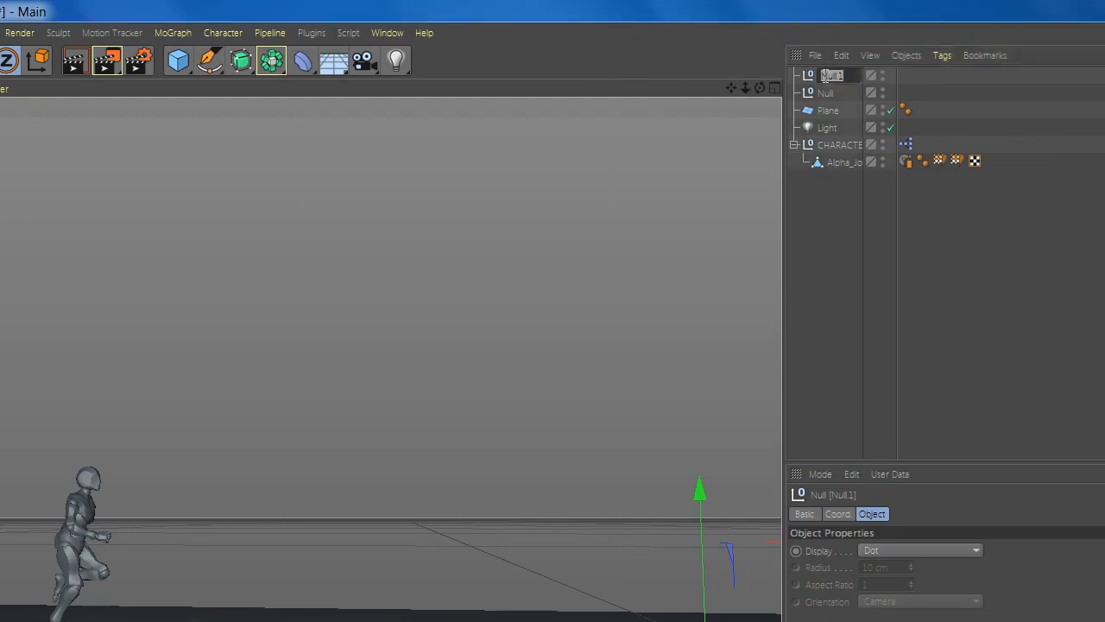
text(particl)
click(839, 92)
text(wind)
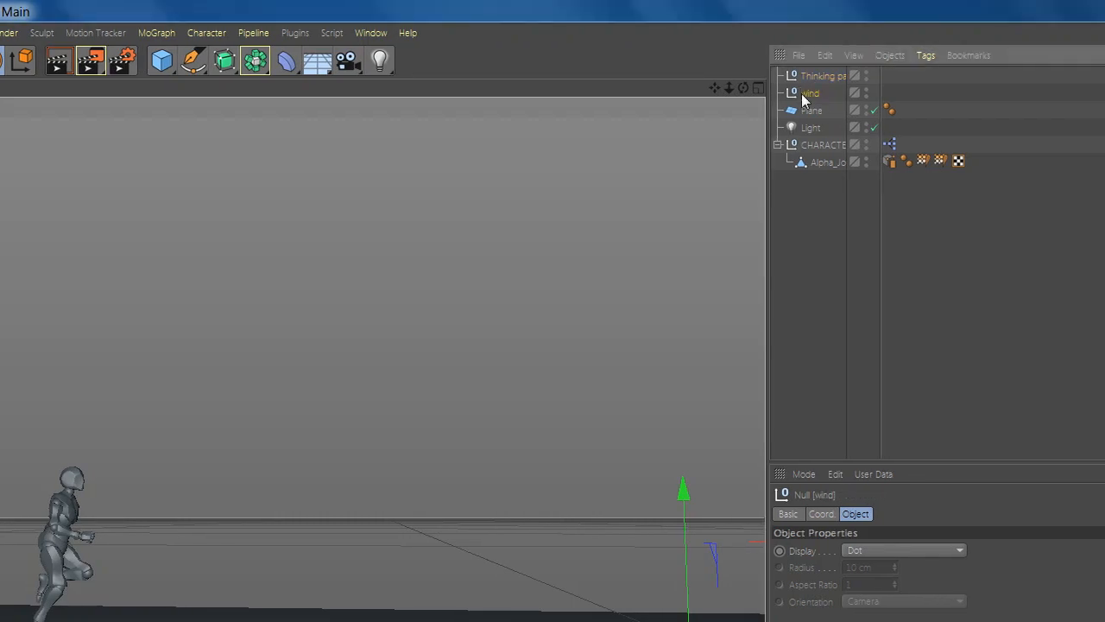
- Add a Particle Geometry object named Model and a copy renamed Trail
click(264, 33)
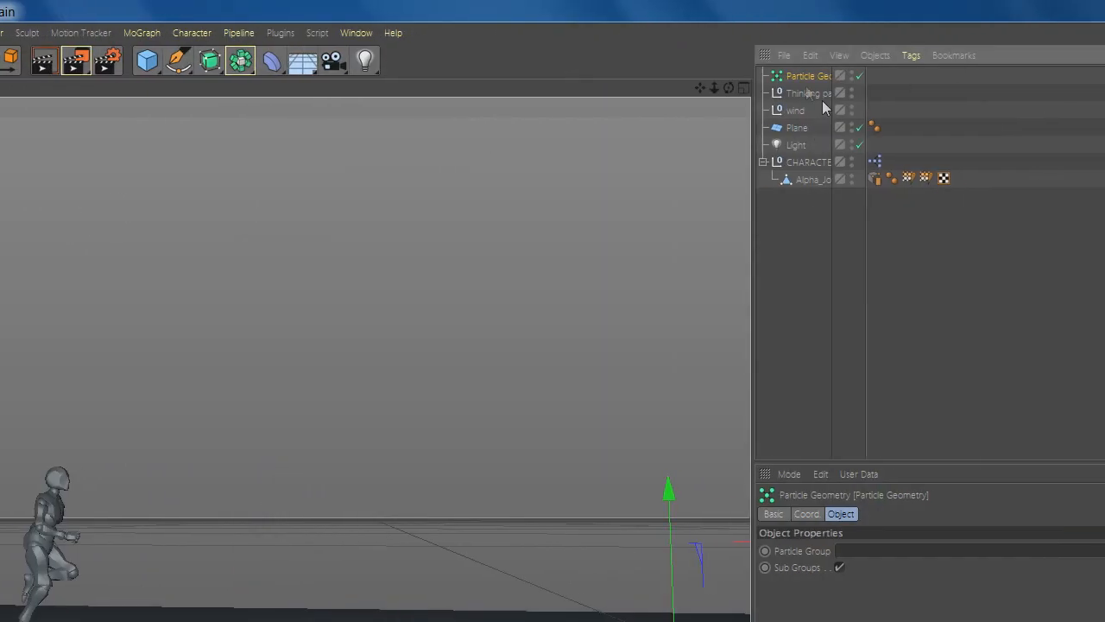
double_click(800, 76)
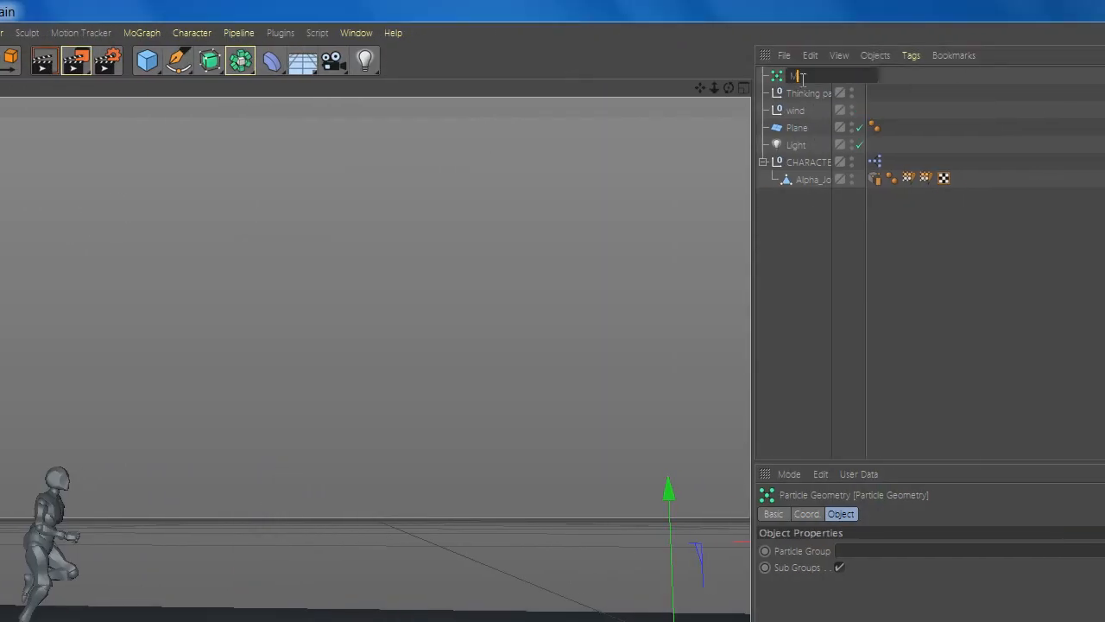
text(Model)
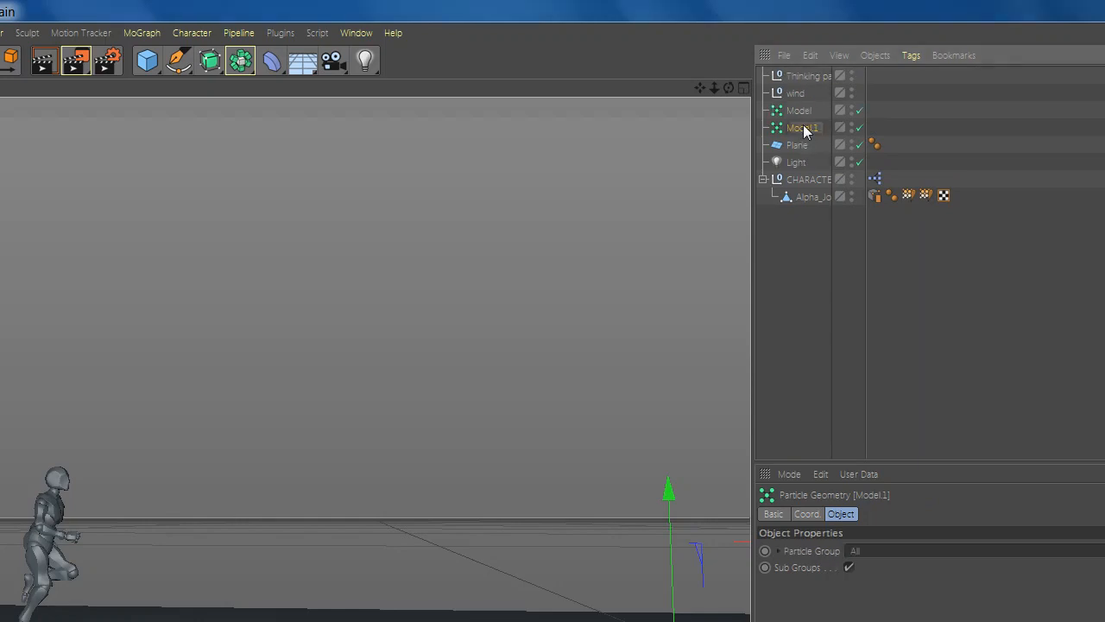
double_click(803, 127)
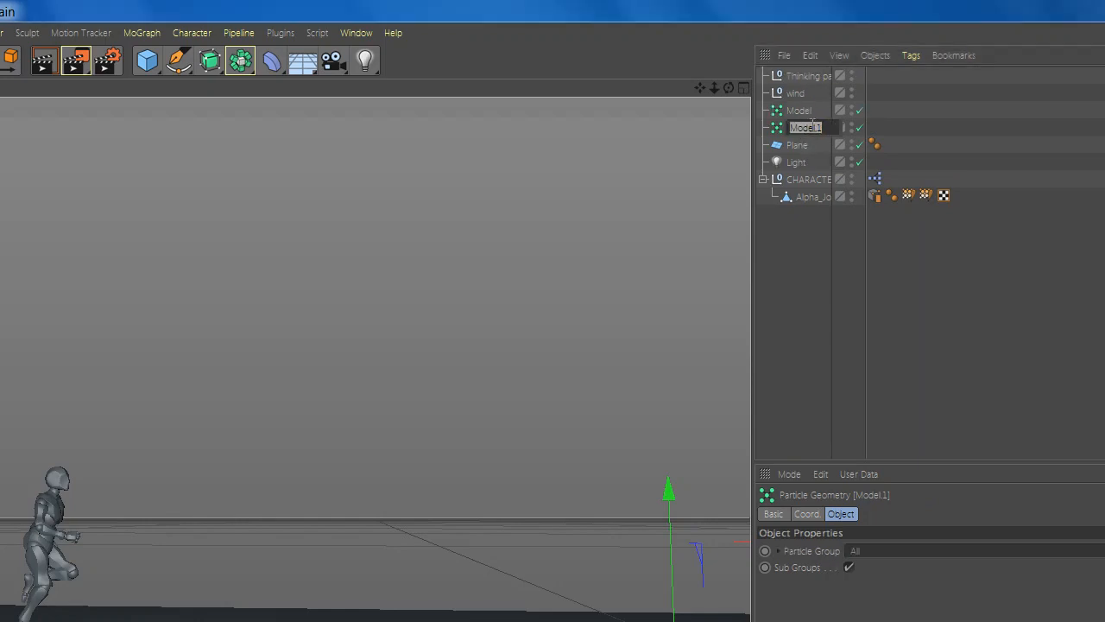
text(Trail)
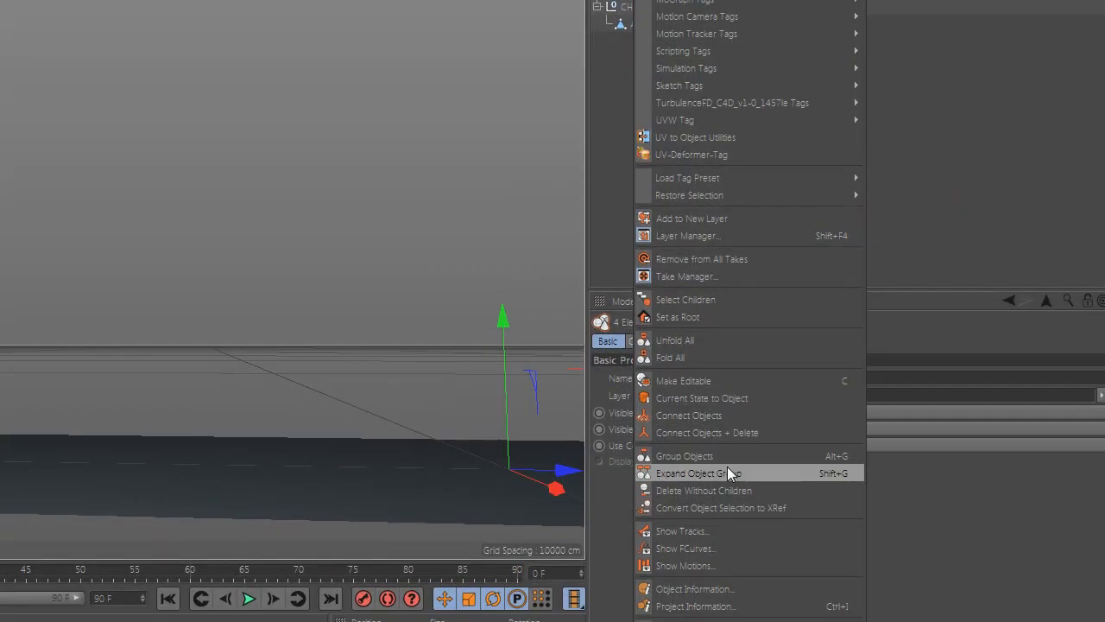
- Group the objects under a Null and give the Thinking null an XPresso tag
click(684, 455)
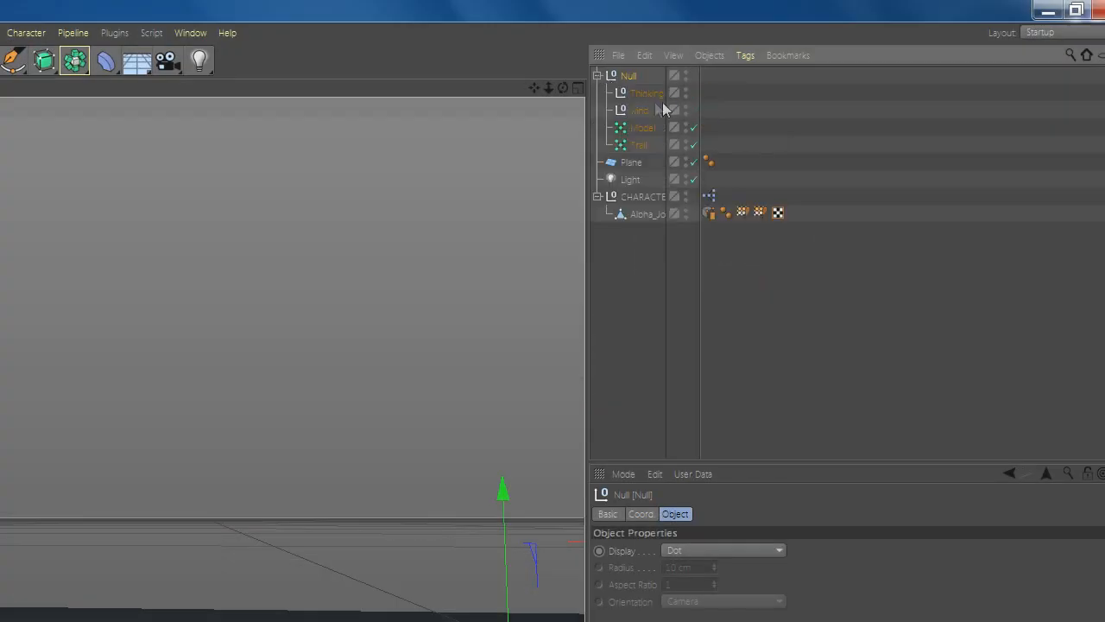
right_click(647, 92)
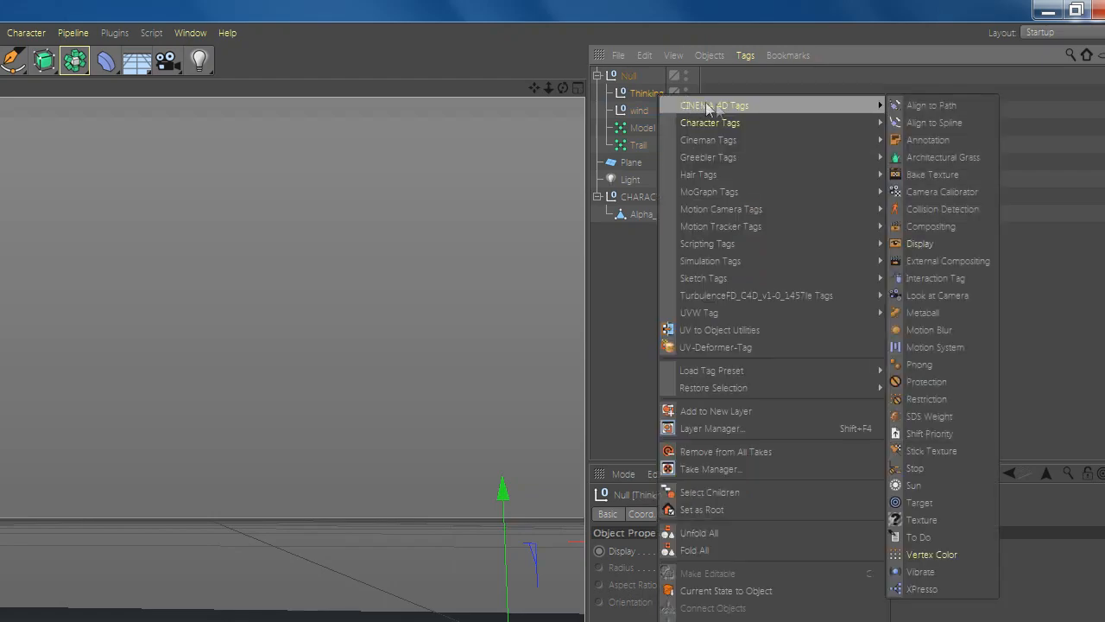
click(922, 588)
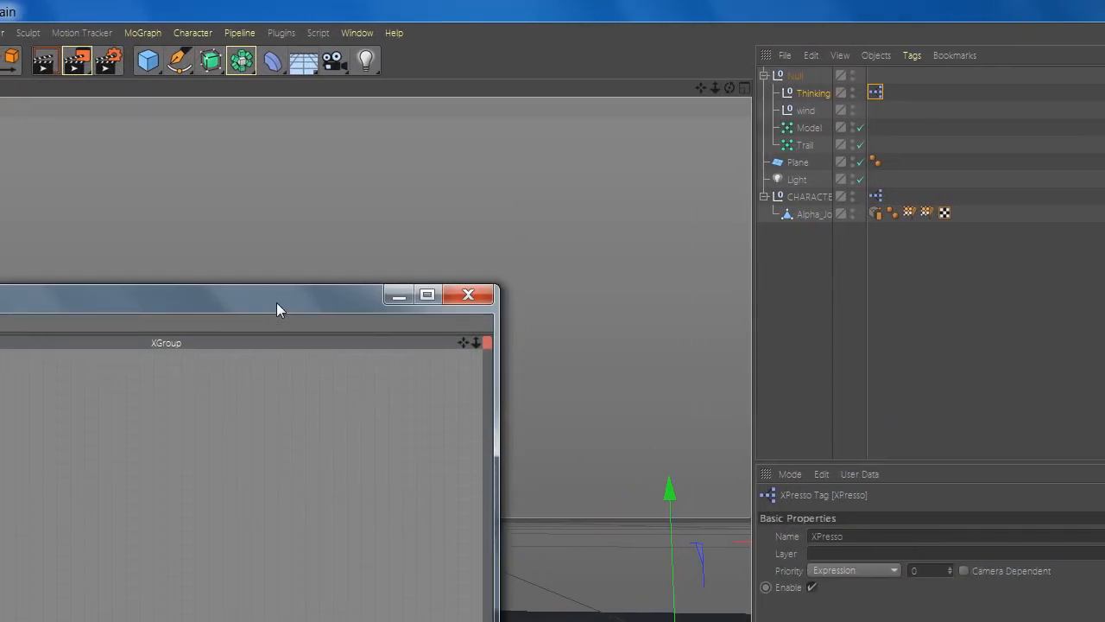
- Create a PBorn particle birth node in the XPresso editor and position it
right_click(267, 353)
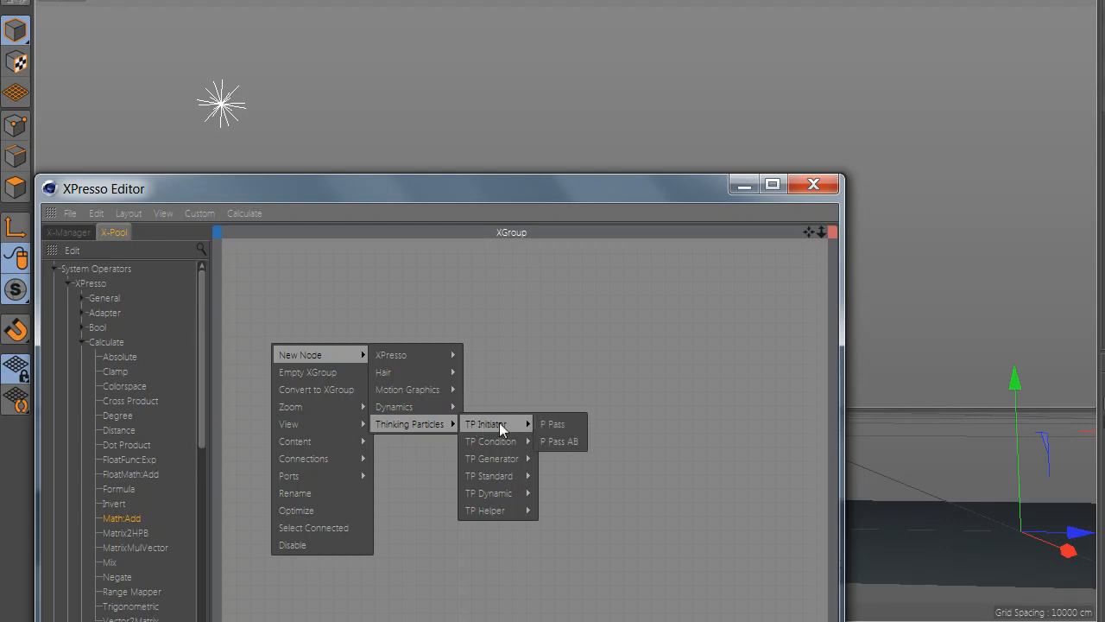
mouse_move(511, 446)
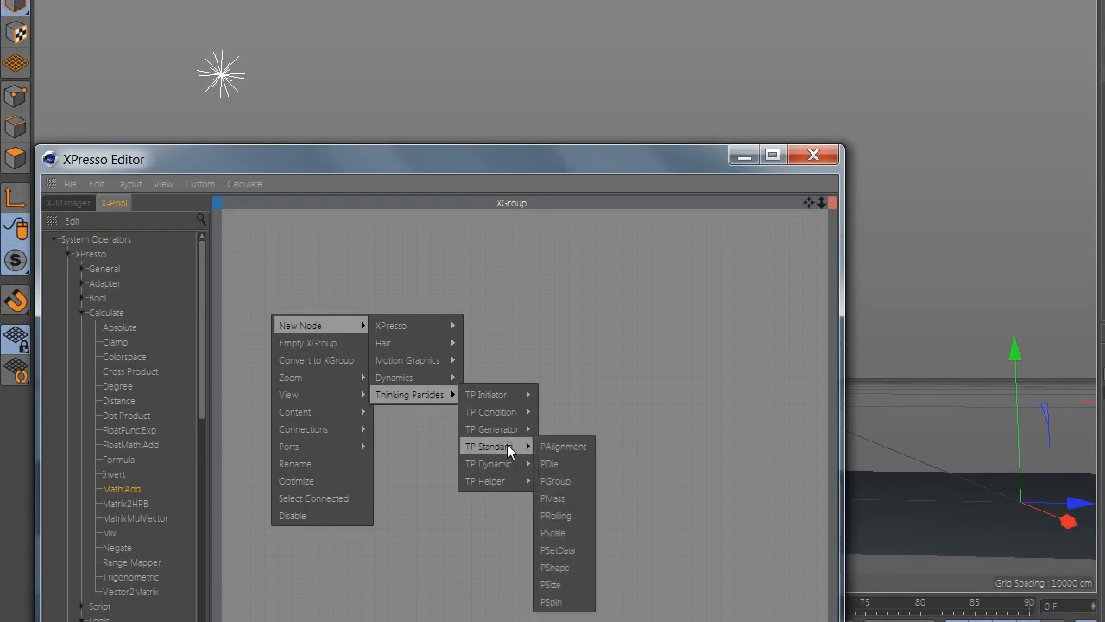
mouse_move(518, 461)
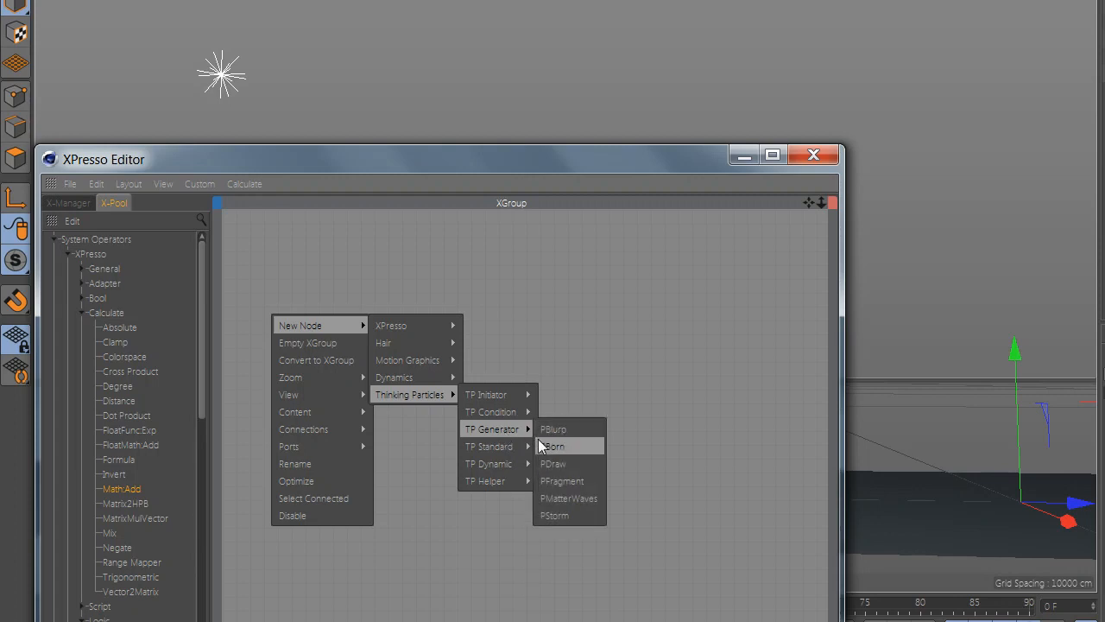
click(555, 445)
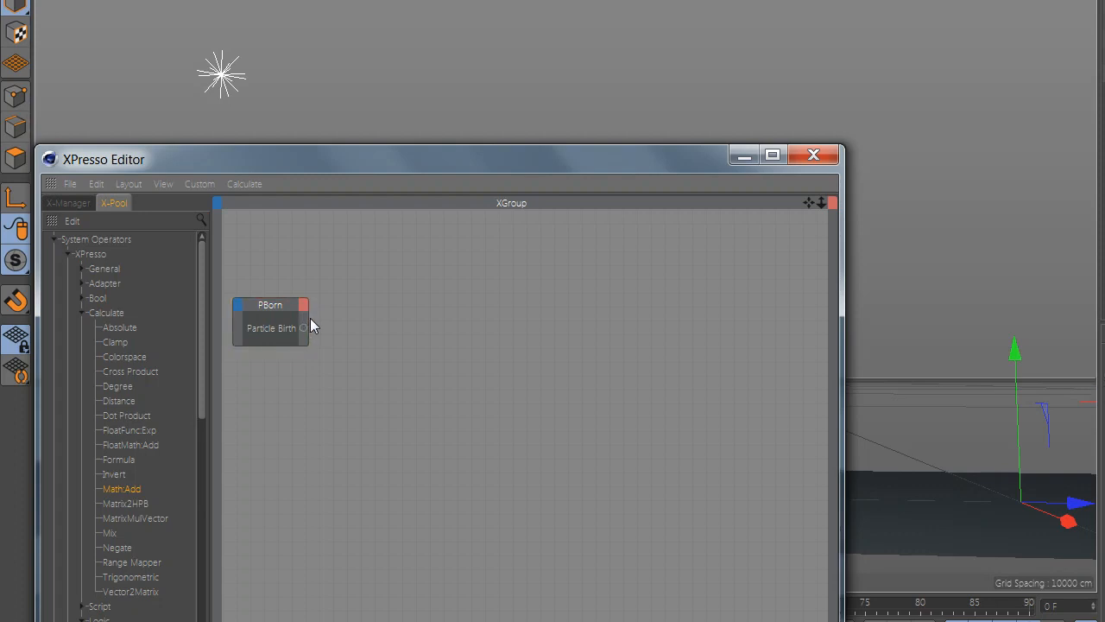
drag(270, 316, 307, 341)
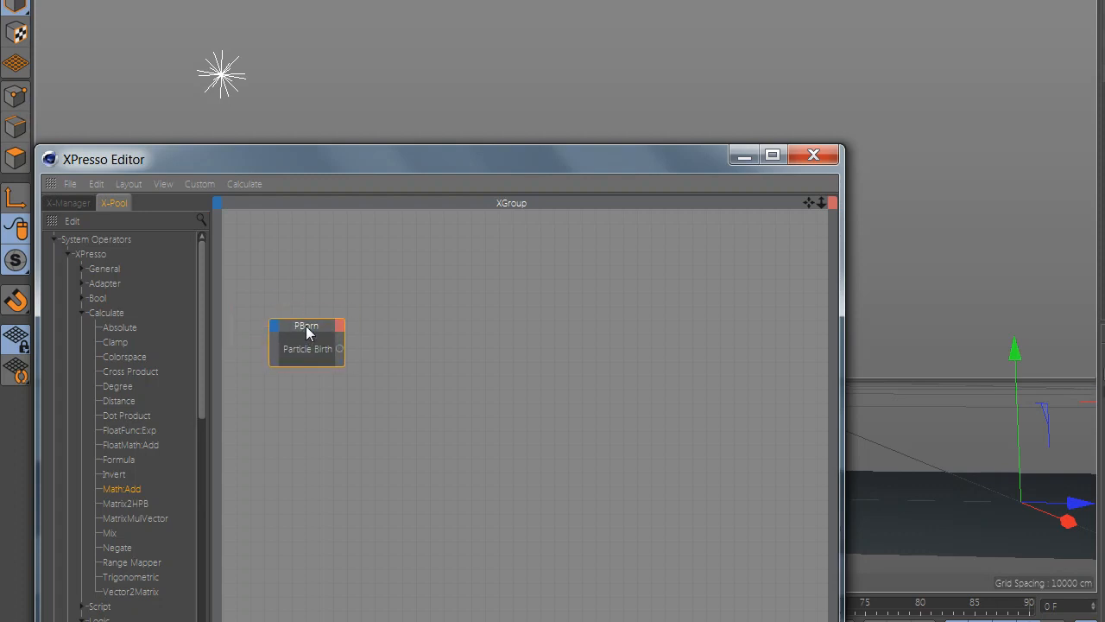
click(810, 410)
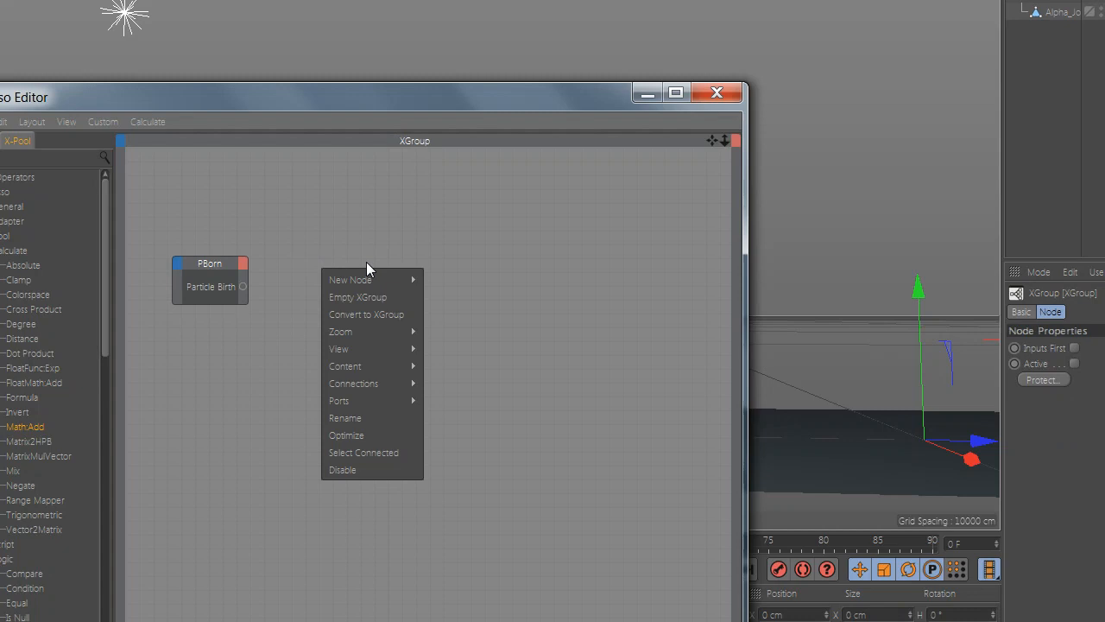
mouse_move(393, 383)
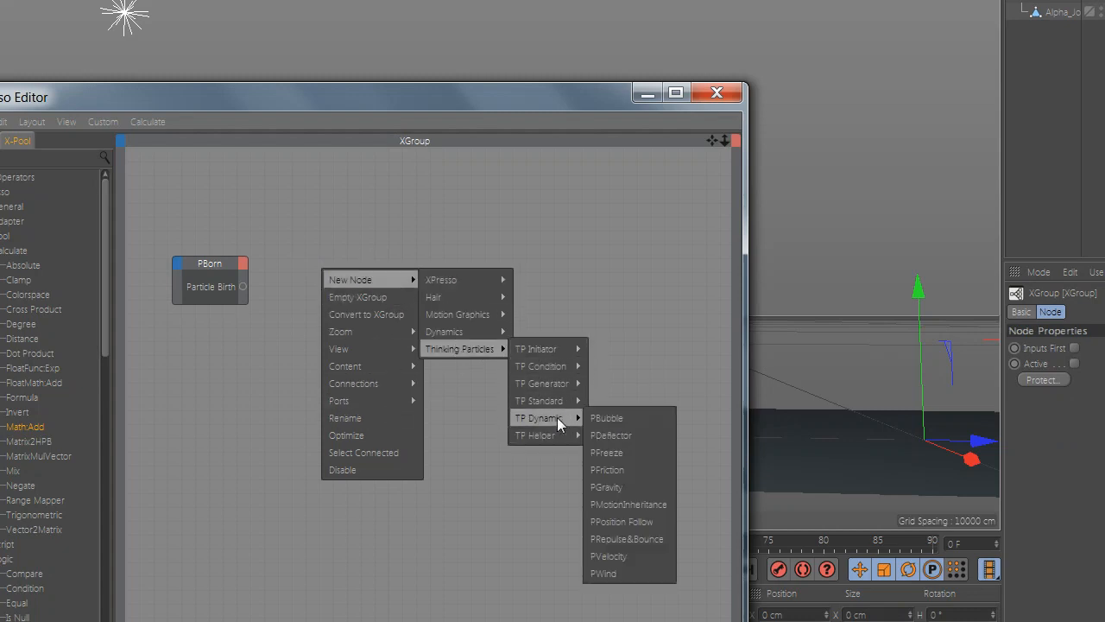
mouse_move(544, 435)
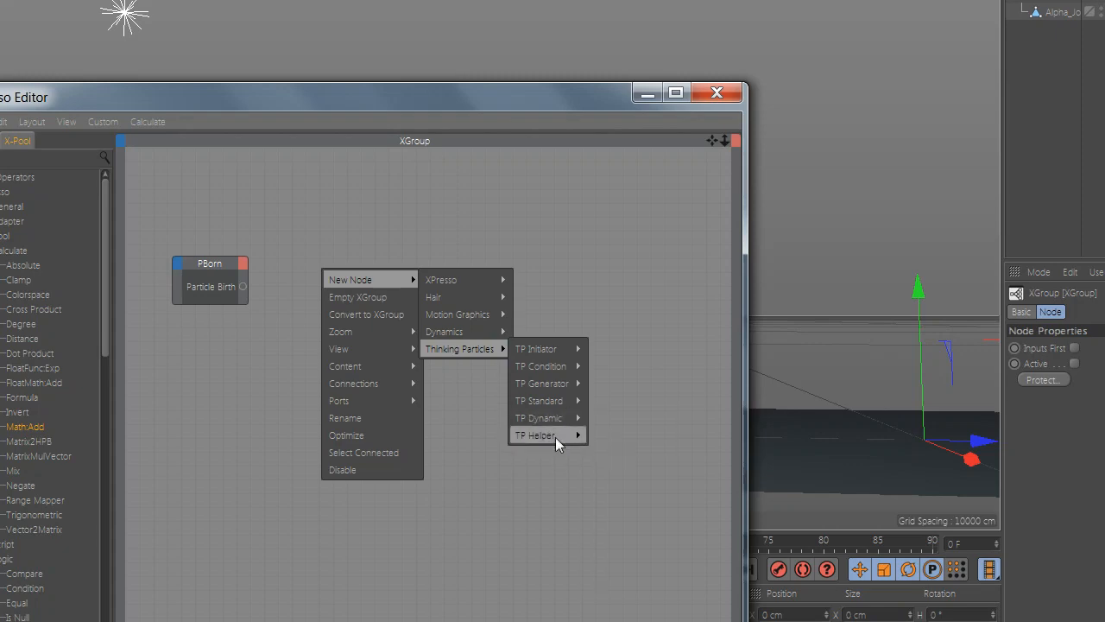
- Add a PSurfacePosition node targeting Alpha_Joints and place it beside PBorn
click(539, 435)
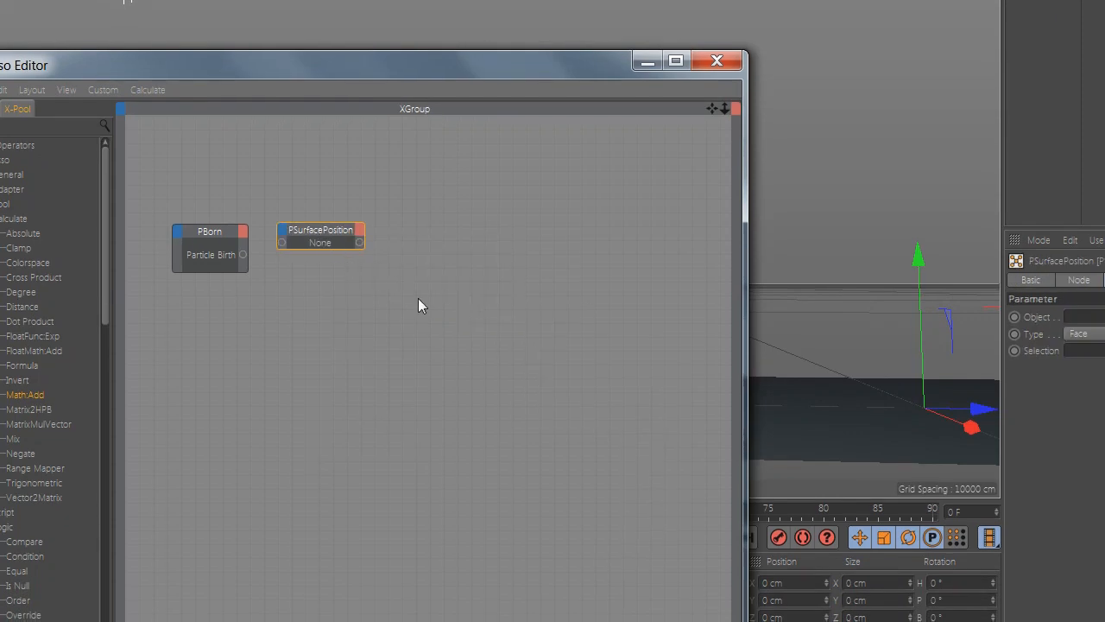
drag(321, 235, 403, 290)
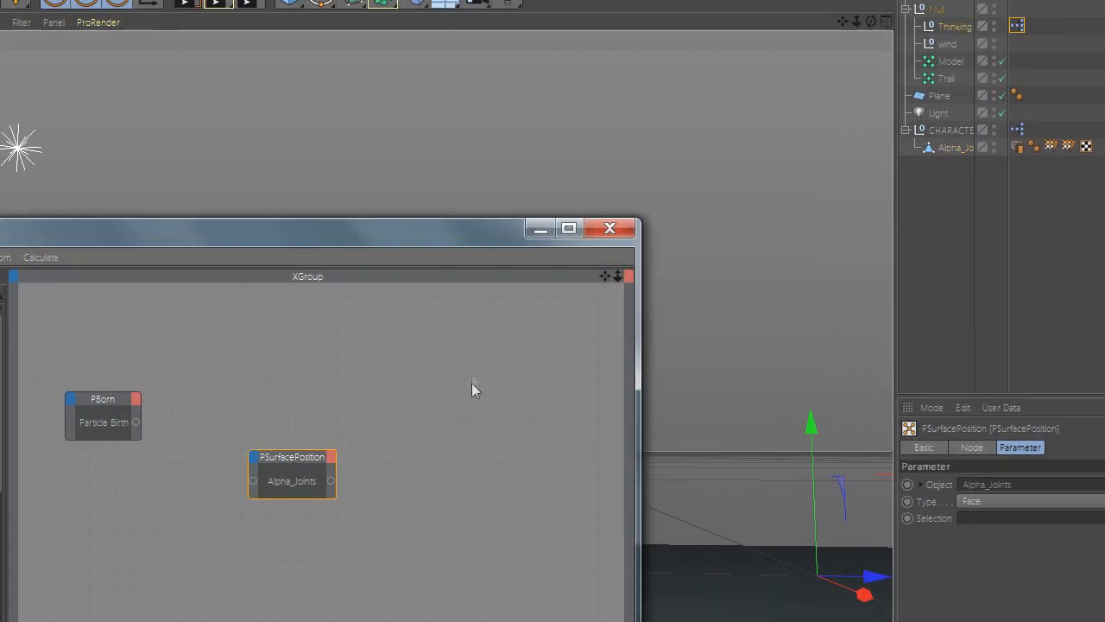
- Add a PSetData node to the XGroup and give it a Position input port
right_click(473, 388)
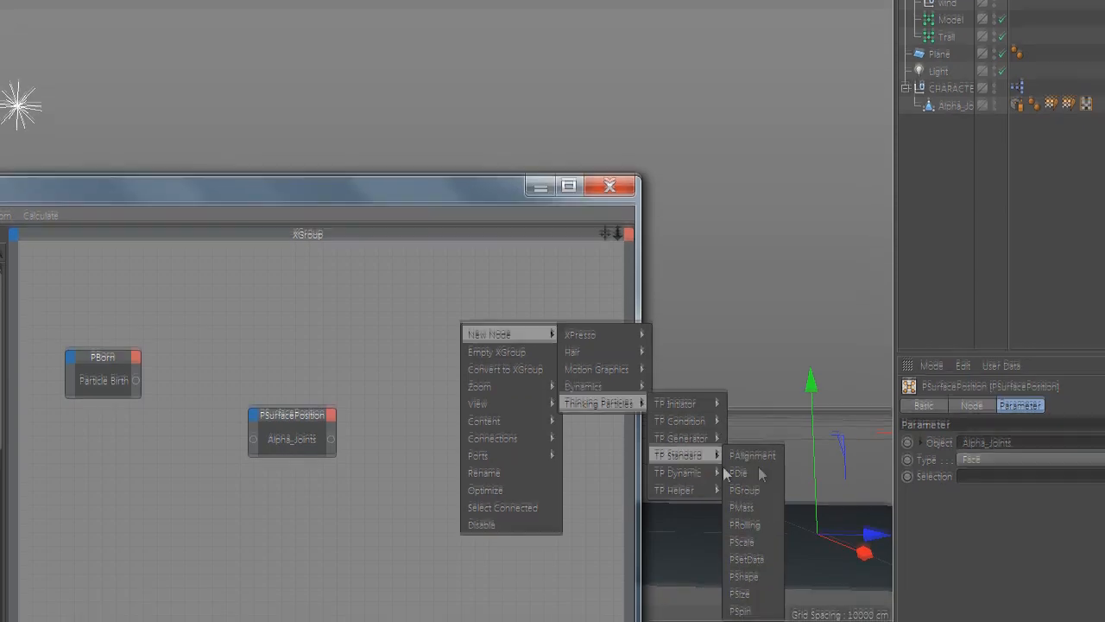
click(747, 559)
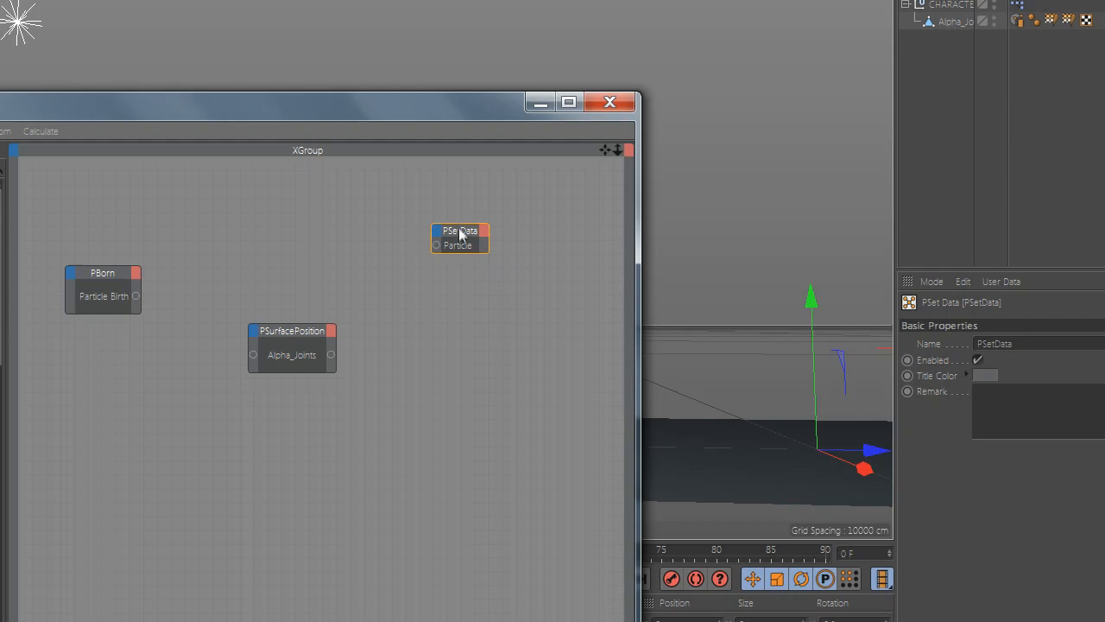
drag(460, 237, 465, 263)
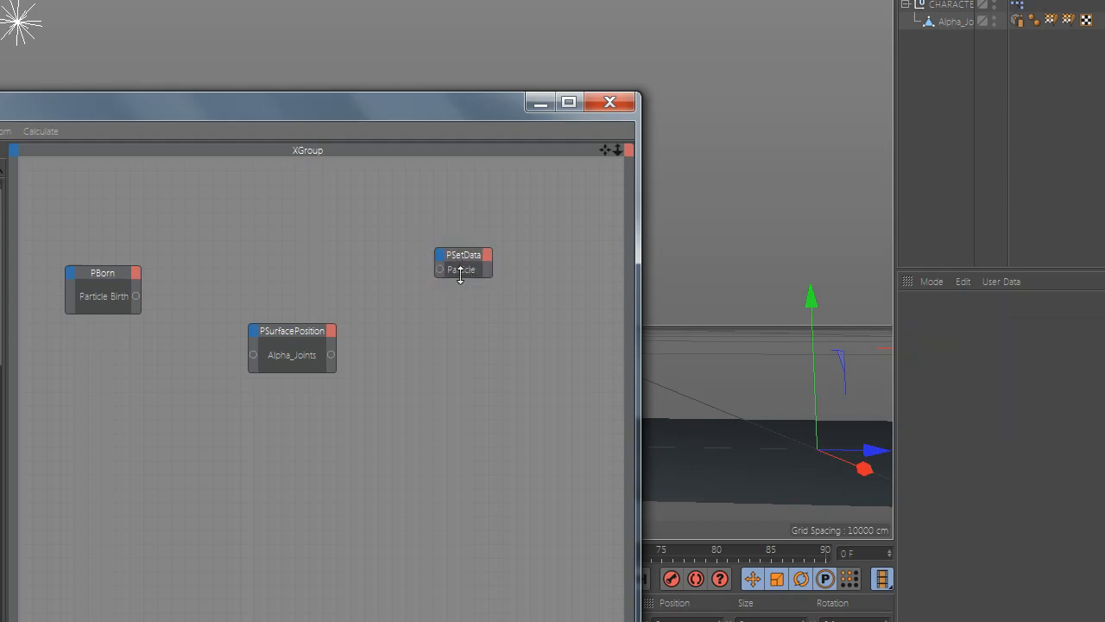
click(462, 268)
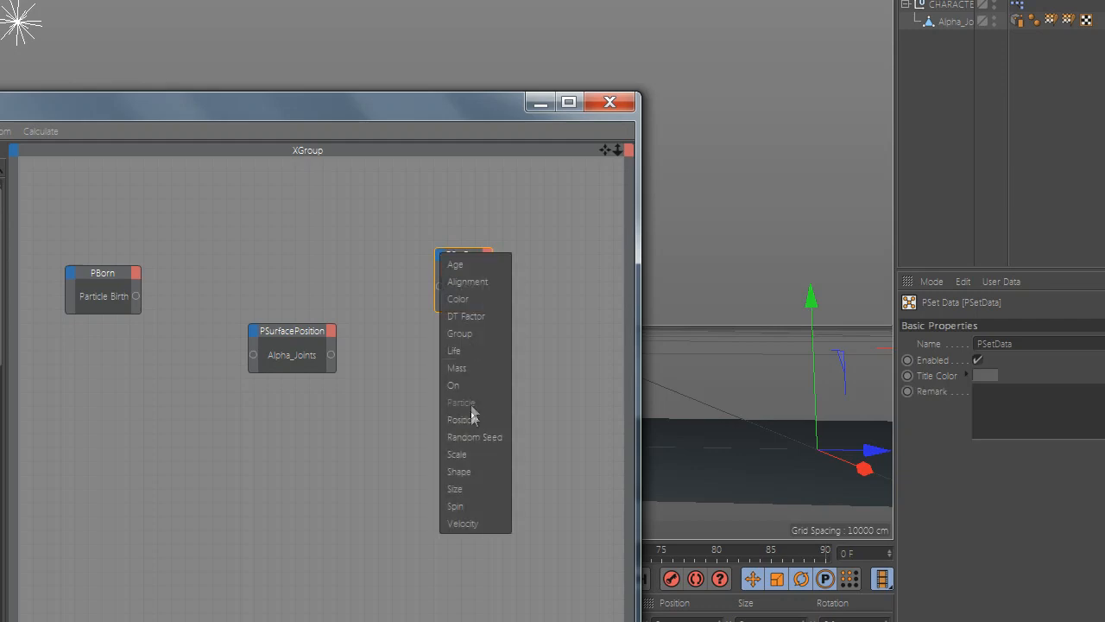
click(460, 419)
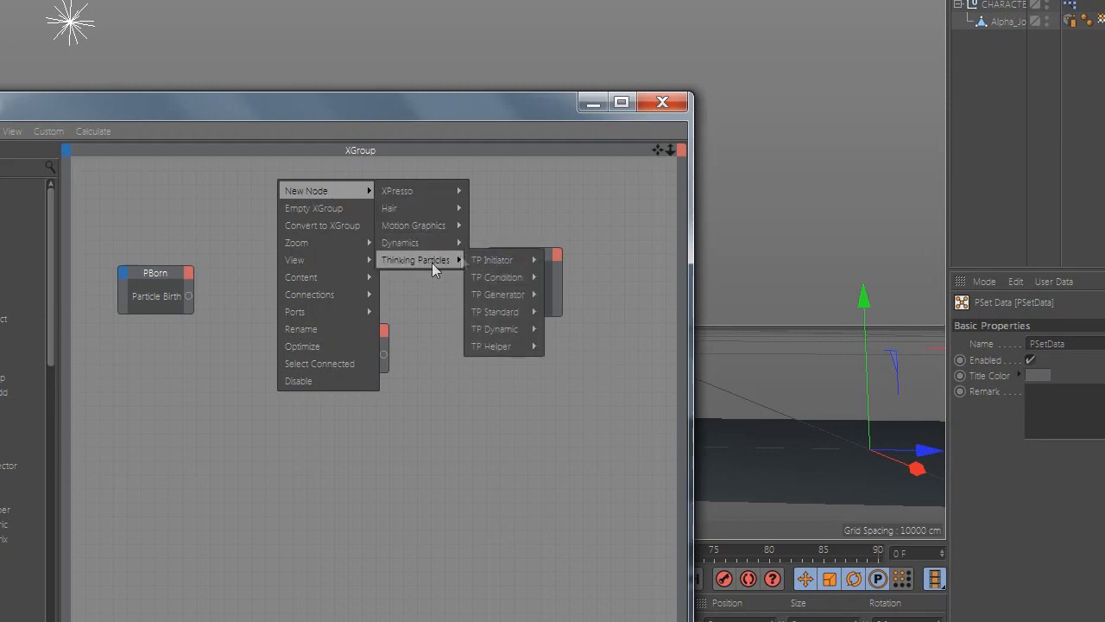
mouse_move(511, 295)
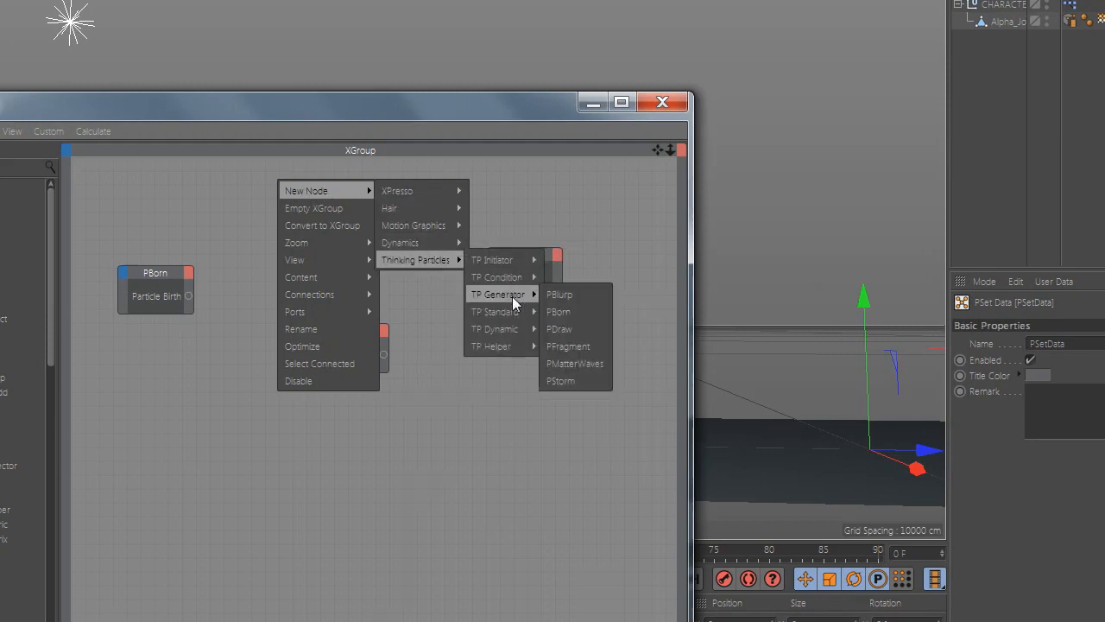
mouse_move(495, 310)
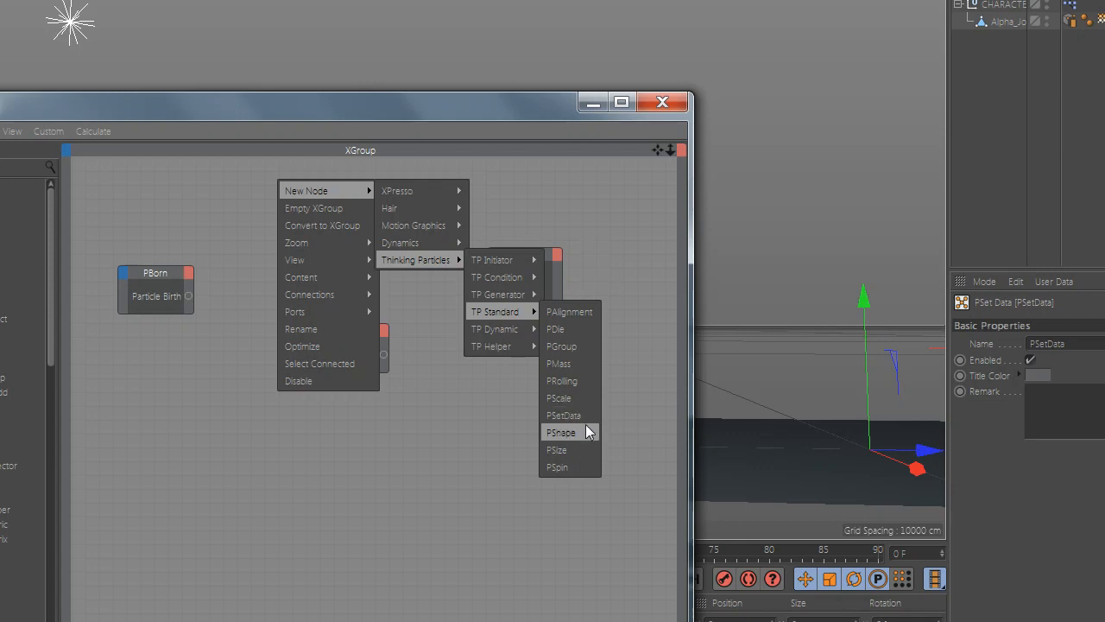
mouse_move(506, 346)
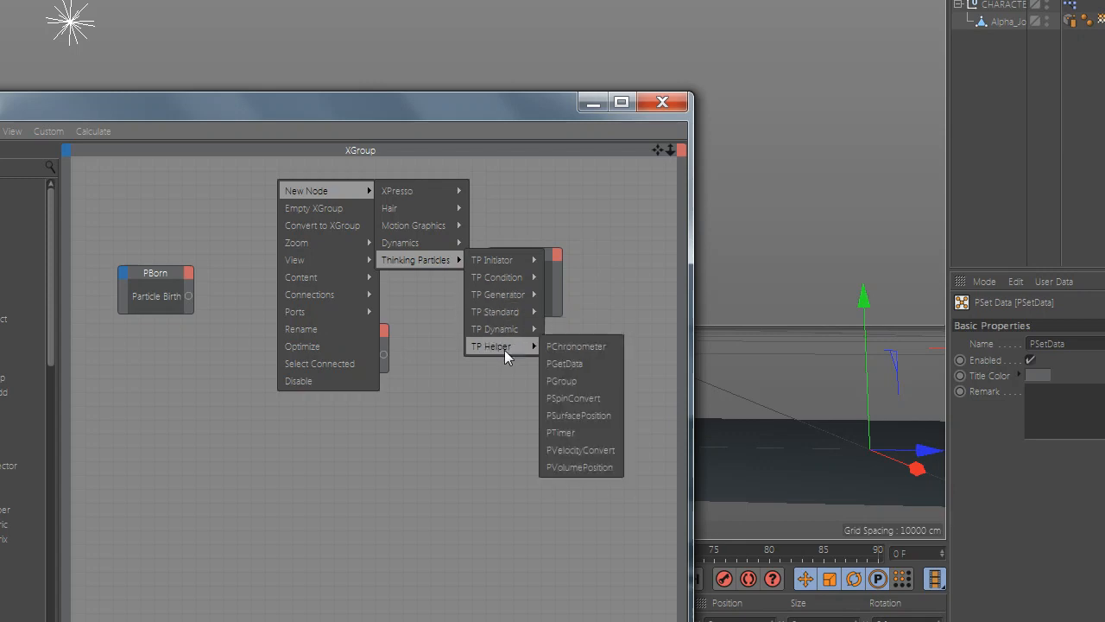
- Add a PGroup node and create particle groups Group.1 green and Group.2 purple
click(566, 379)
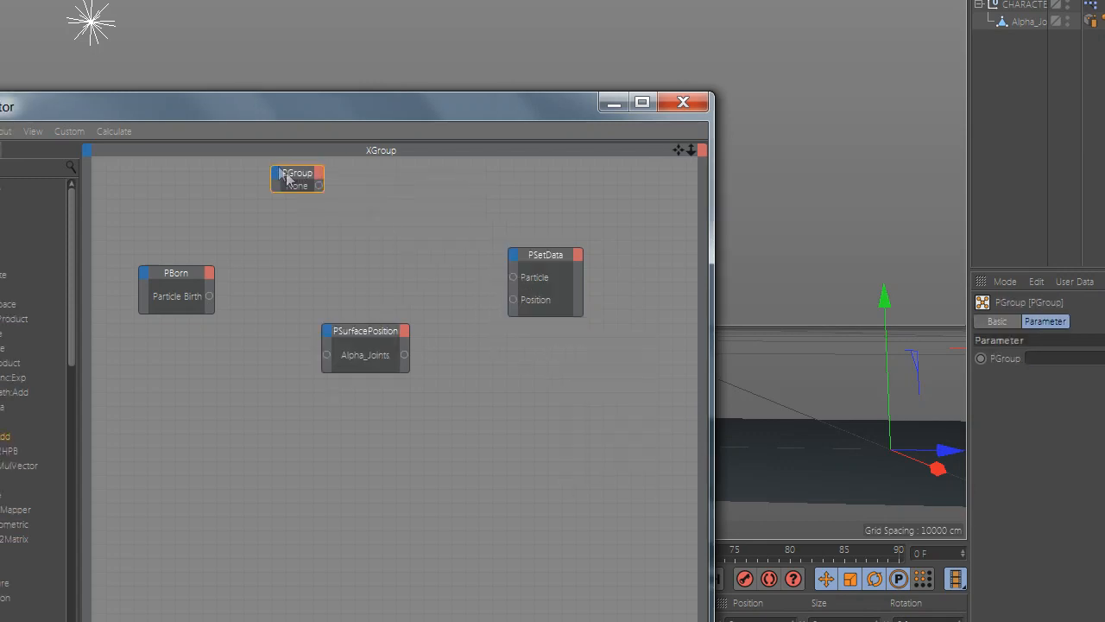
click(199, 153)
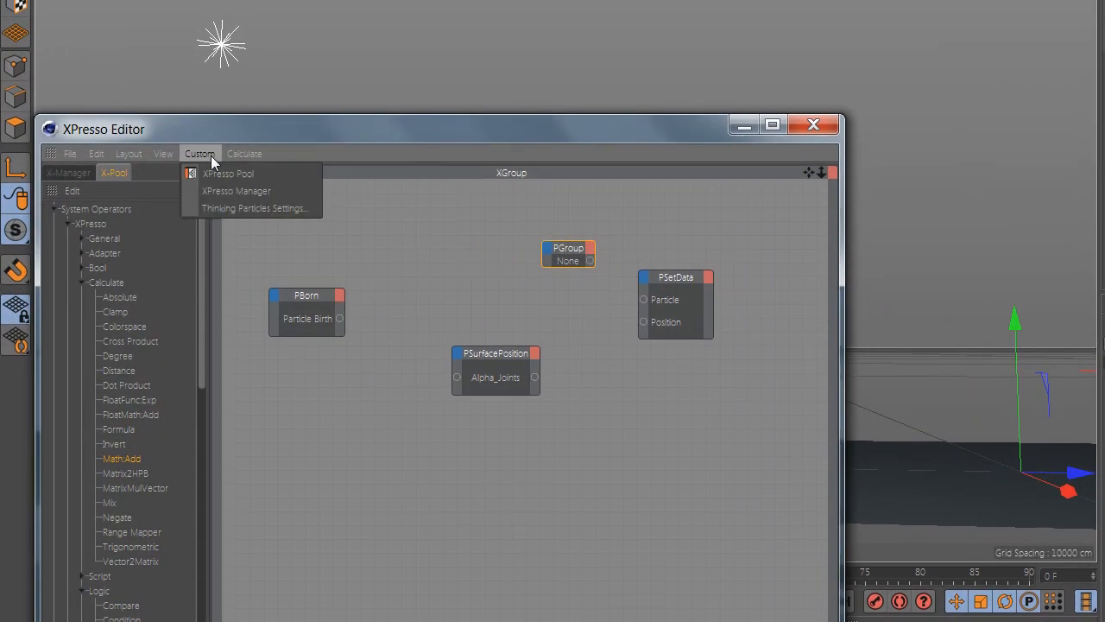
click(255, 208)
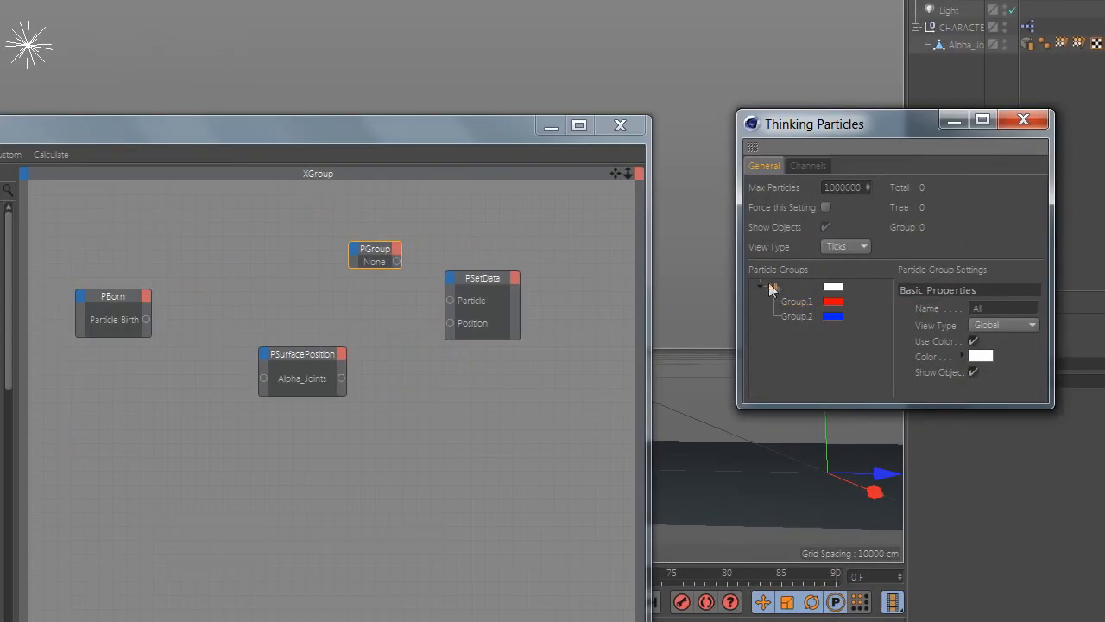
right_click(796, 316)
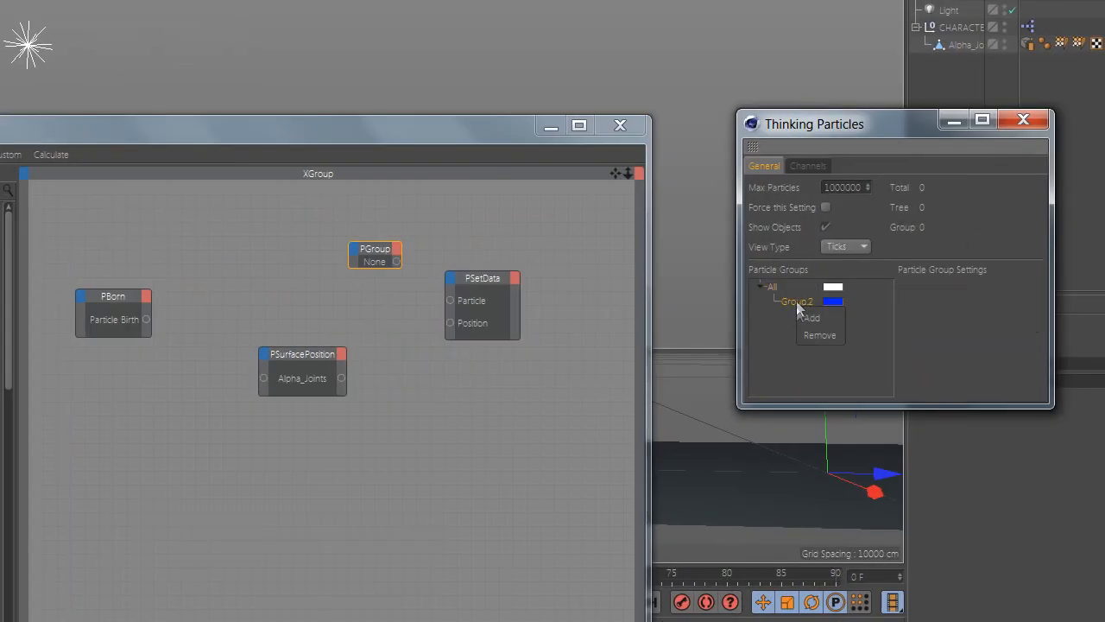
click(820, 335)
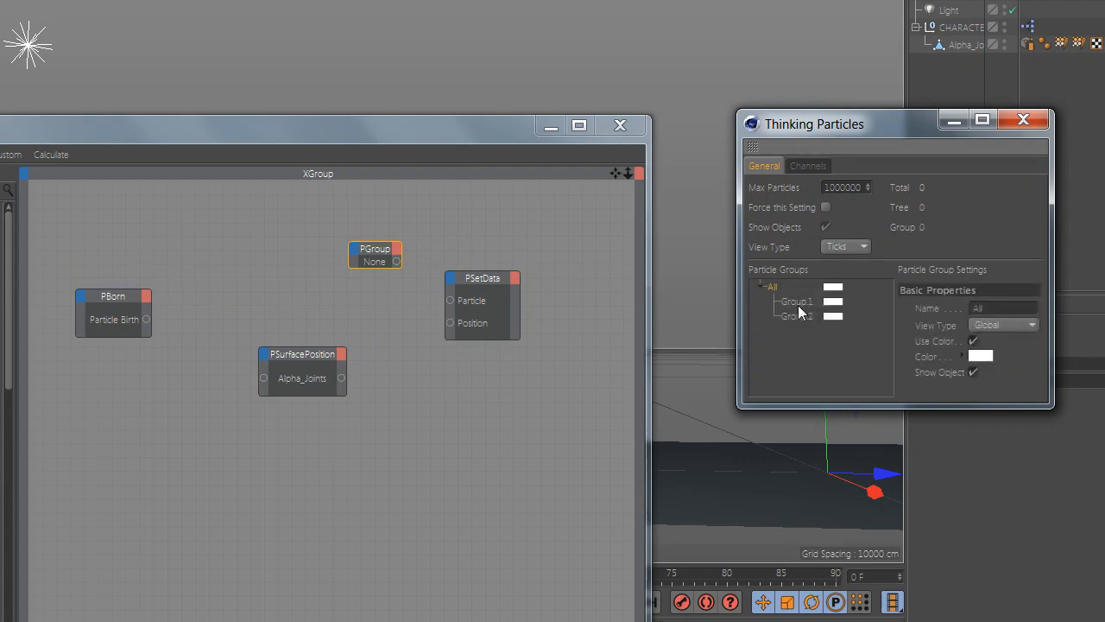
click(981, 355)
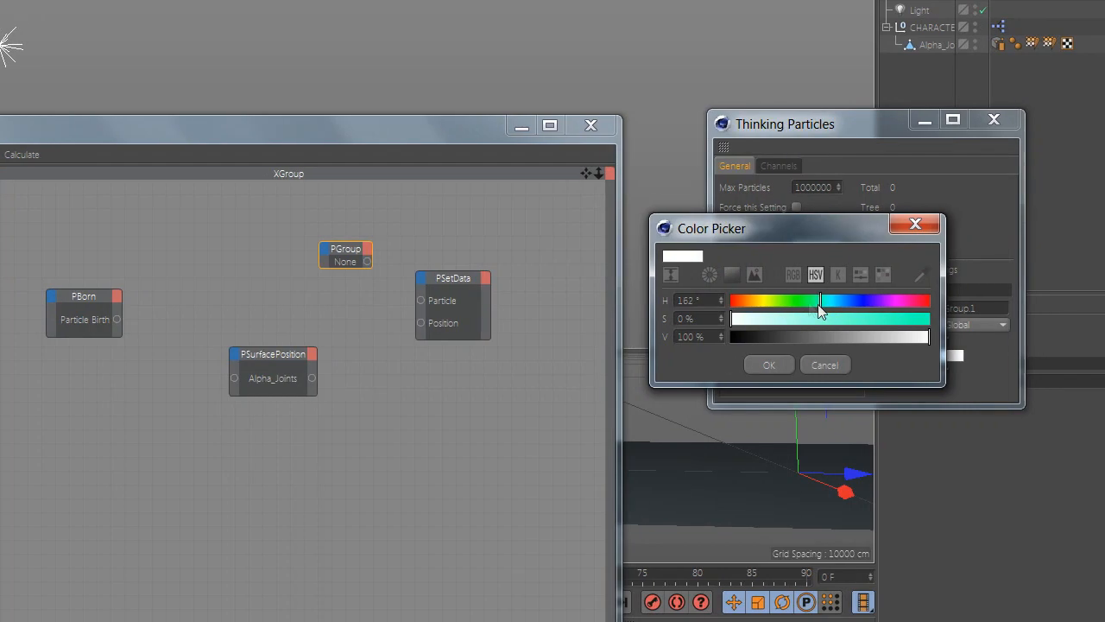
click(768, 365)
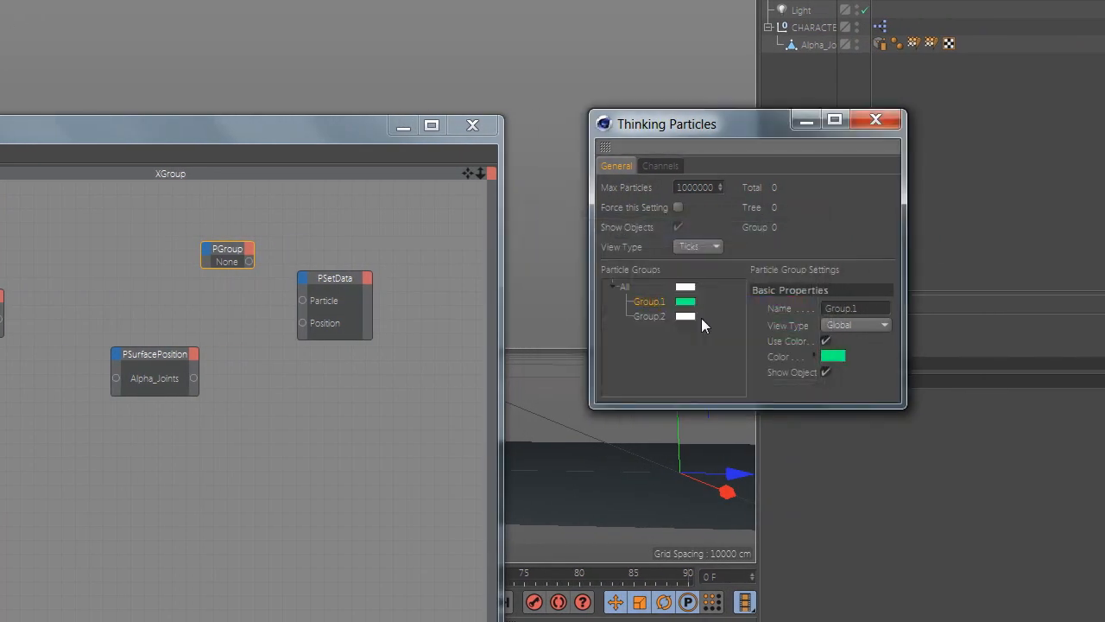
click(832, 355)
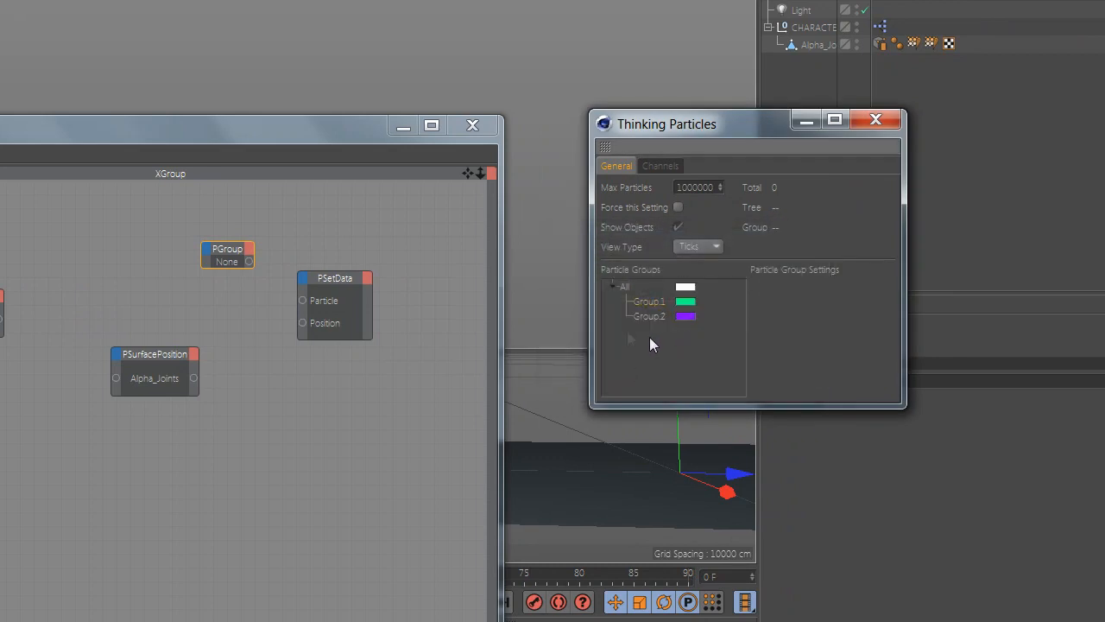
click(649, 300)
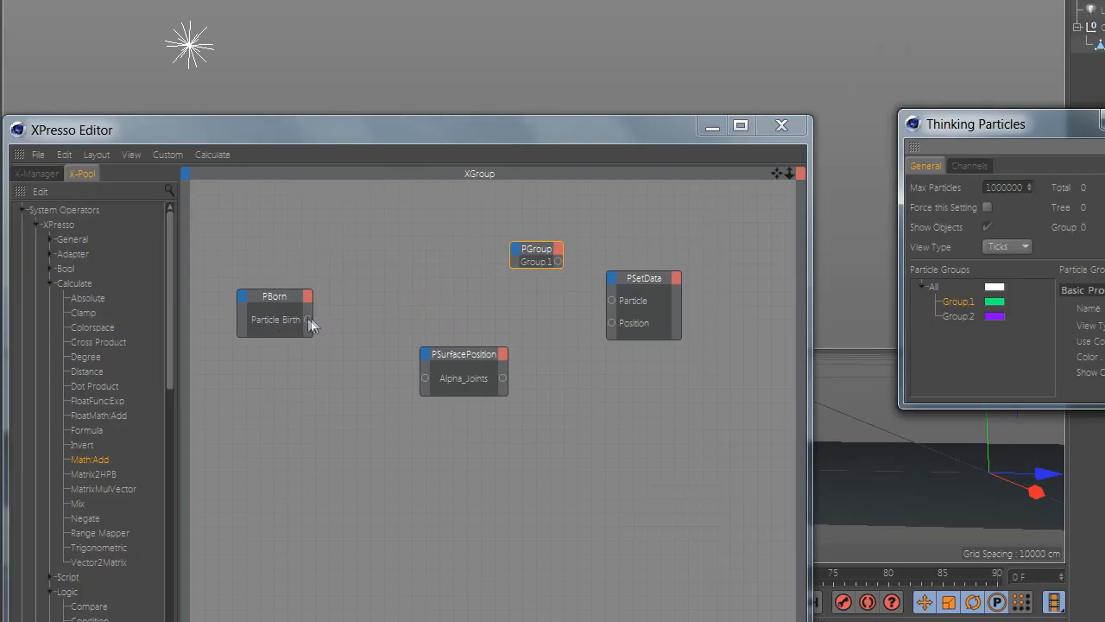
- Wire PBorn and PSurfacePosition into PSetData, and move and widen the PGroup node
drag(308, 320, 425, 378)
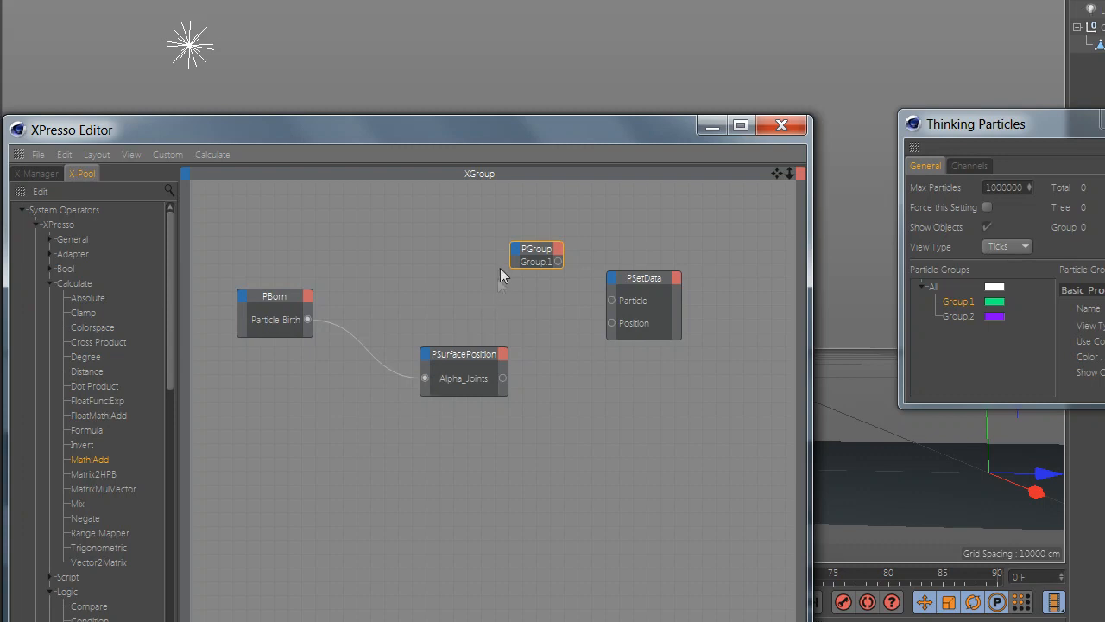
mouse_move(533, 271)
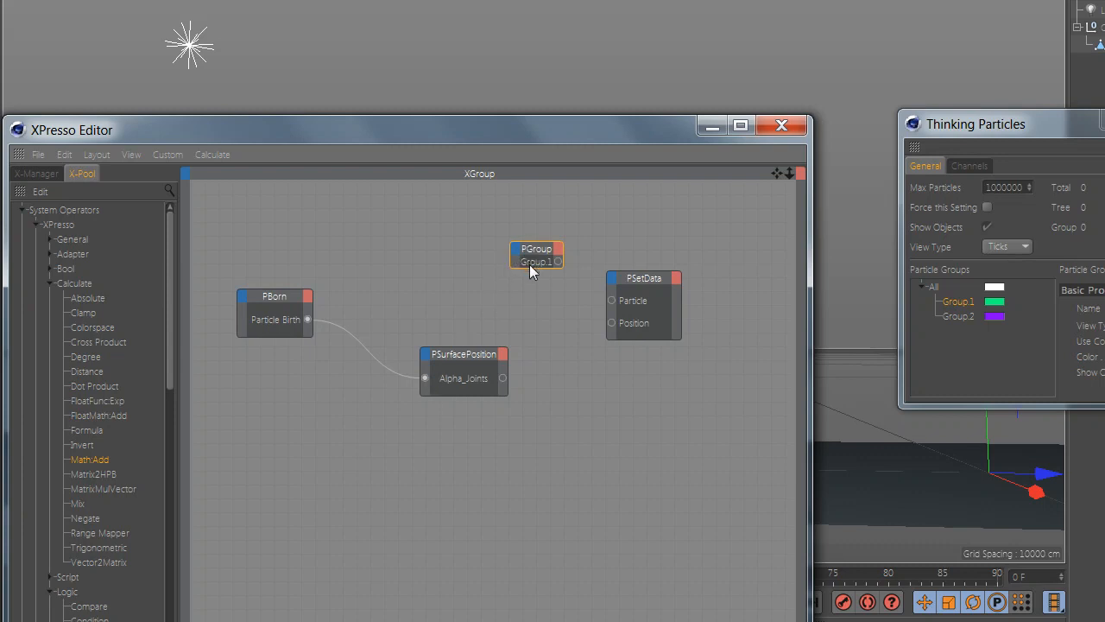
drag(536, 256, 526, 249)
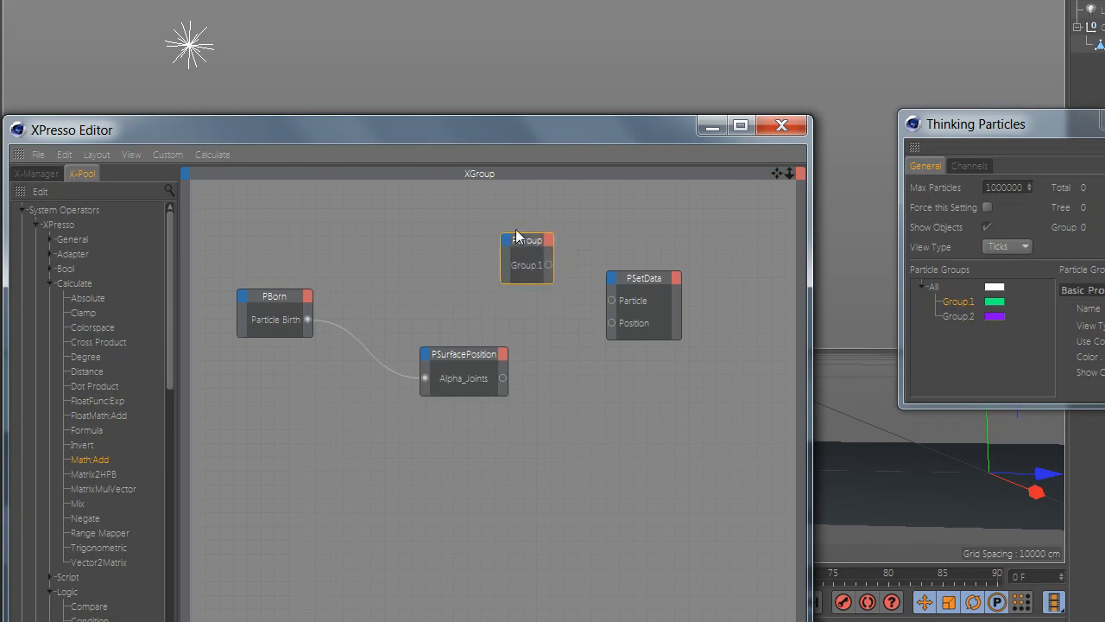
drag(527, 257, 510, 241)
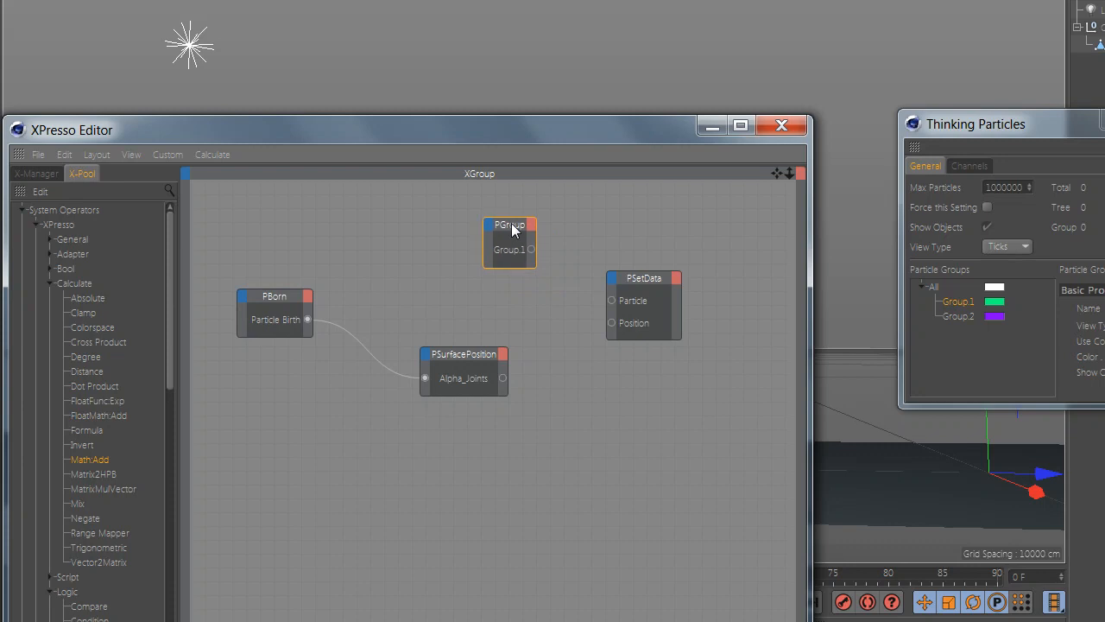
mouse_move(539, 263)
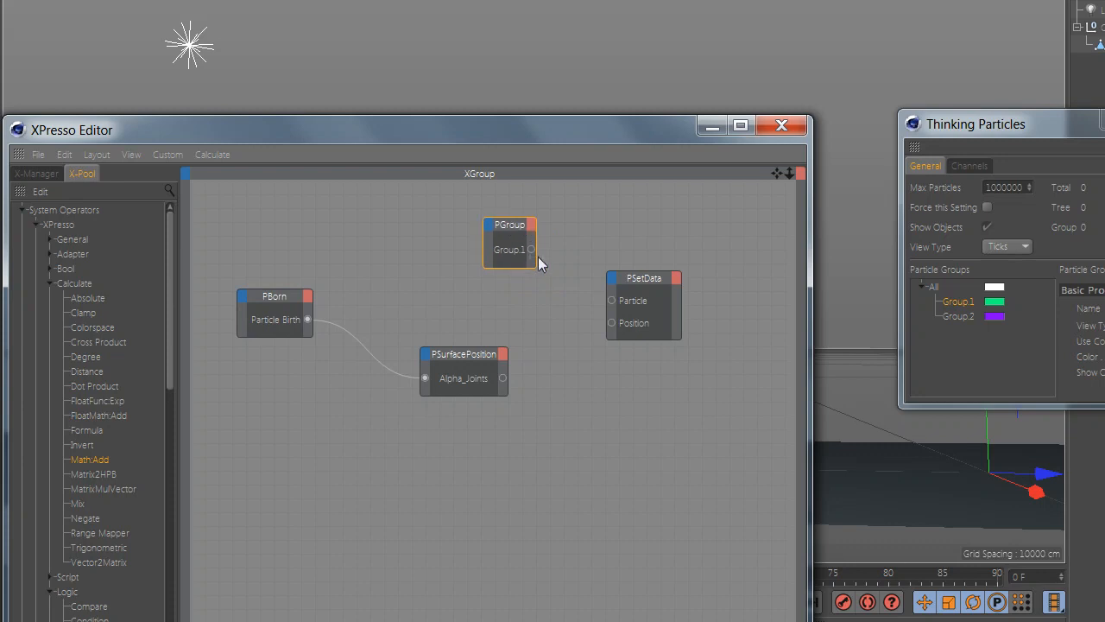
drag(509, 242, 517, 242)
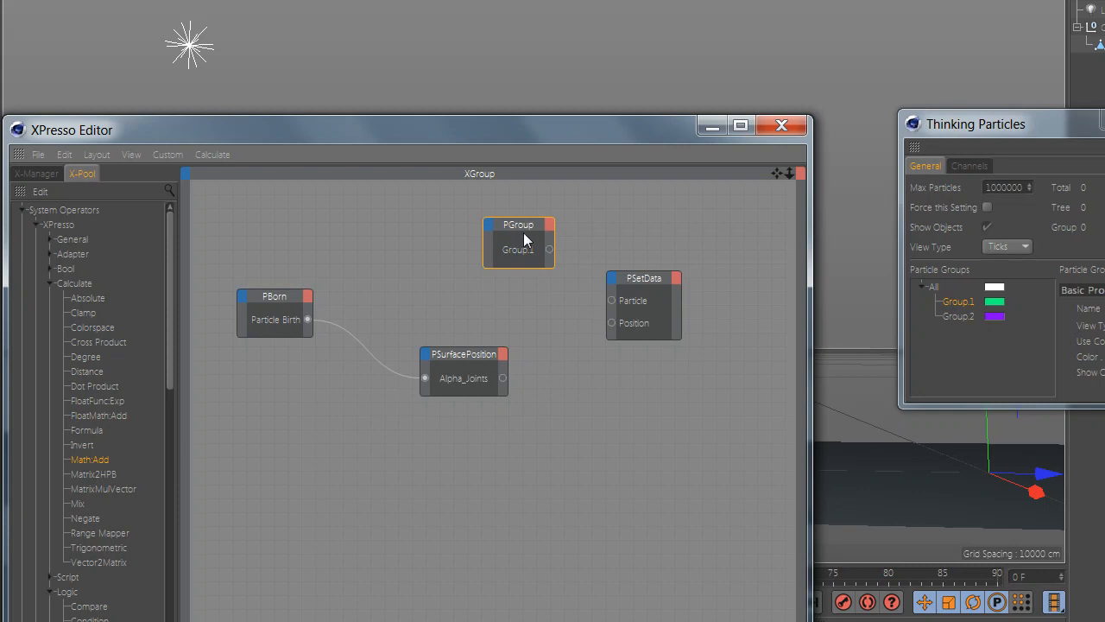
mouse_move(505, 386)
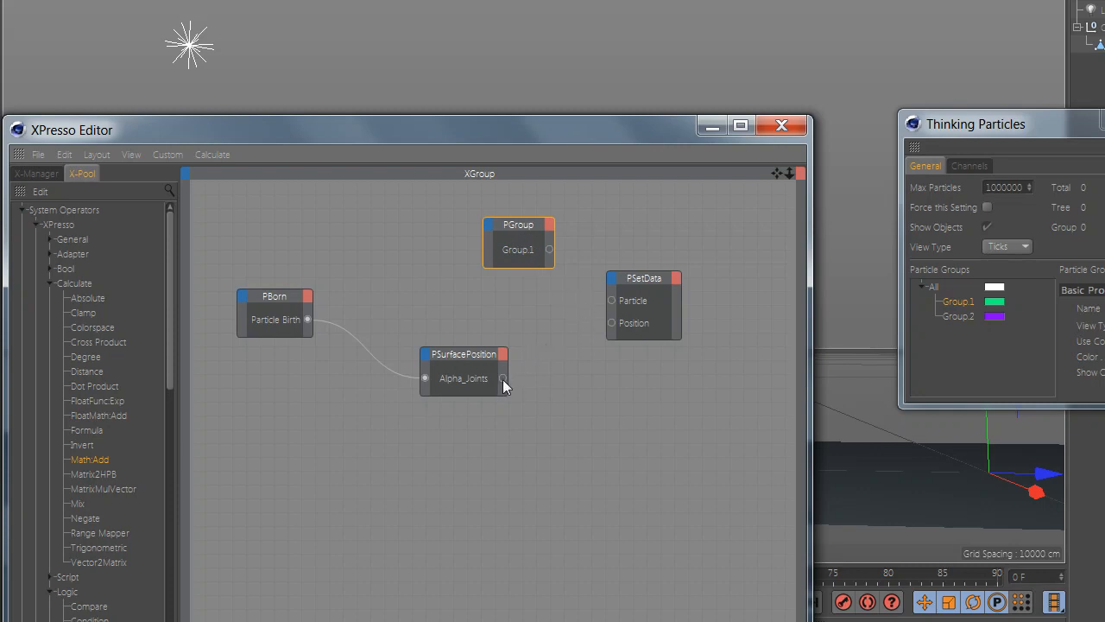
drag(503, 378, 612, 322)
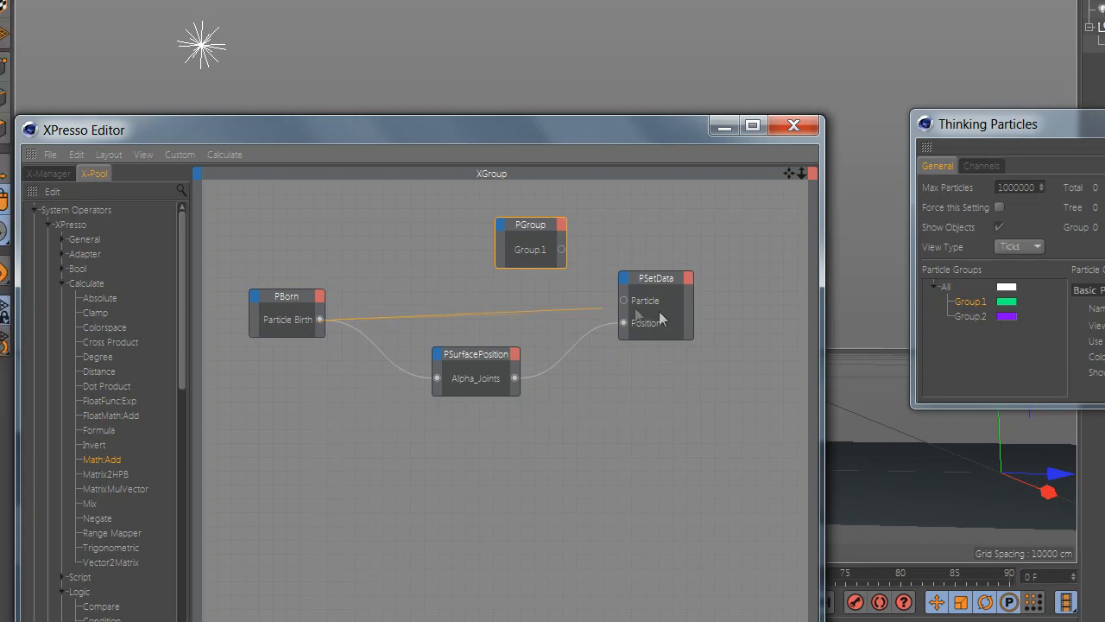
mouse_move(625, 303)
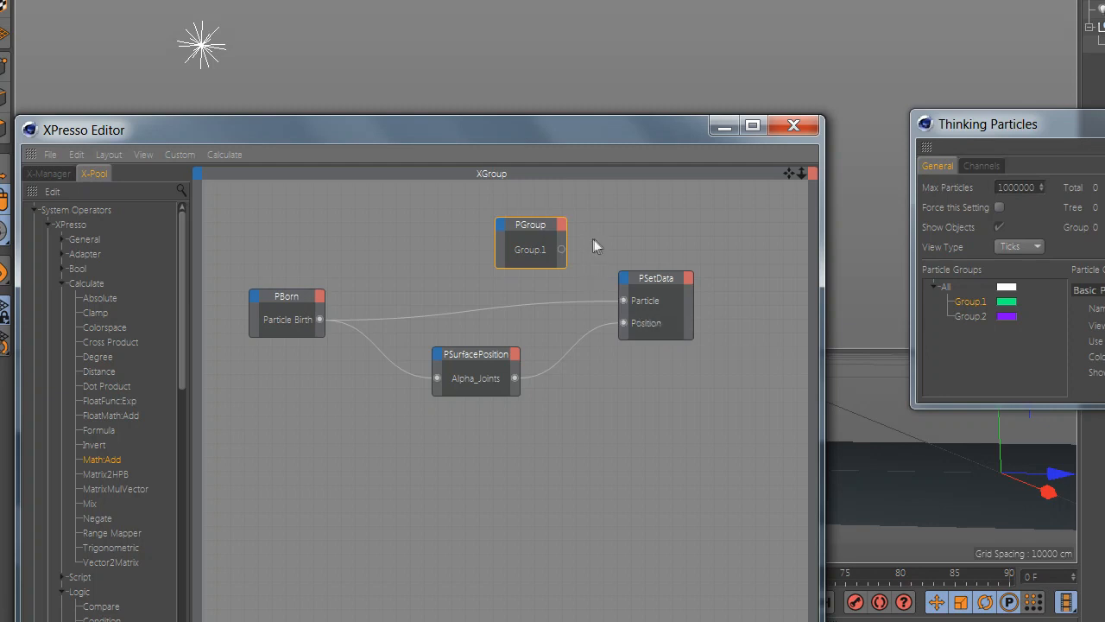
- Add a TP Standard PGroup node set to Group.1 and feed it PBorn's particles
right_click(479, 224)
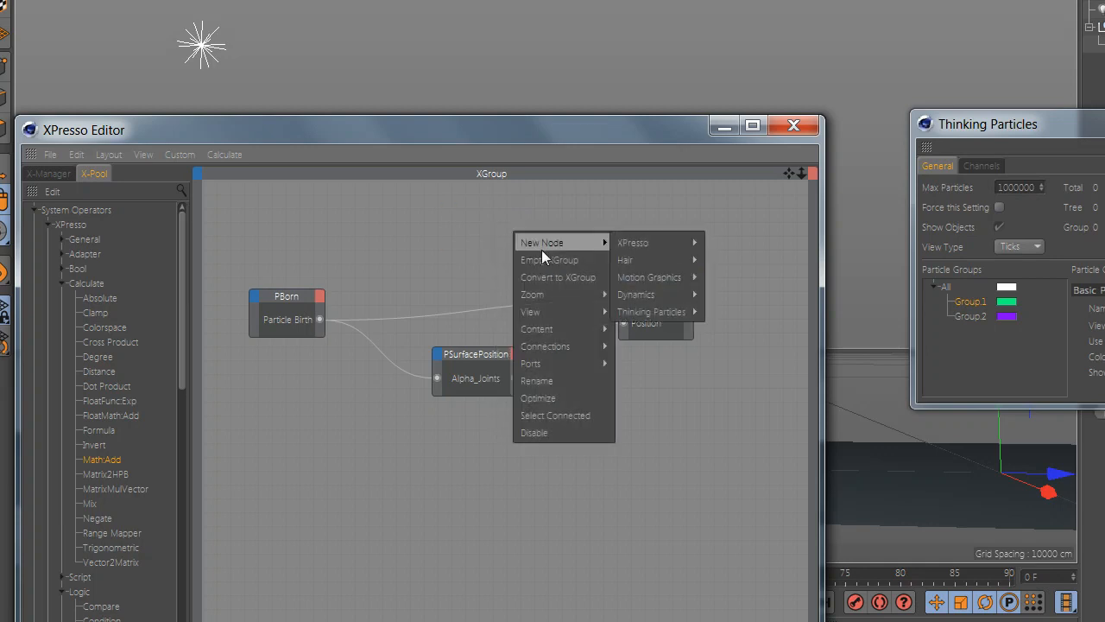
mouse_move(728, 397)
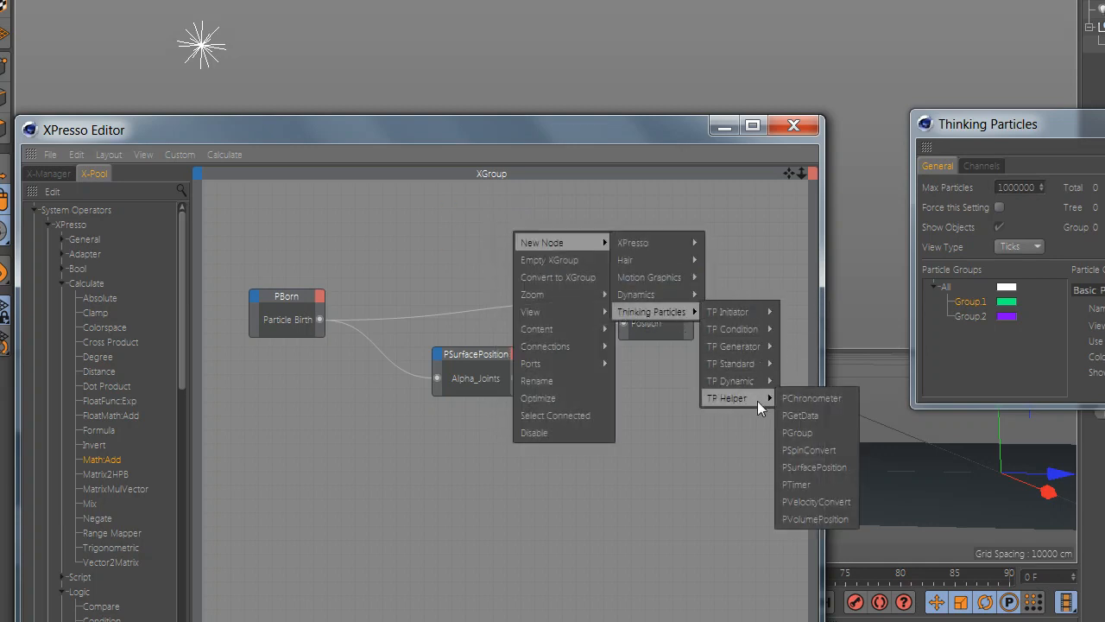
mouse_move(732, 364)
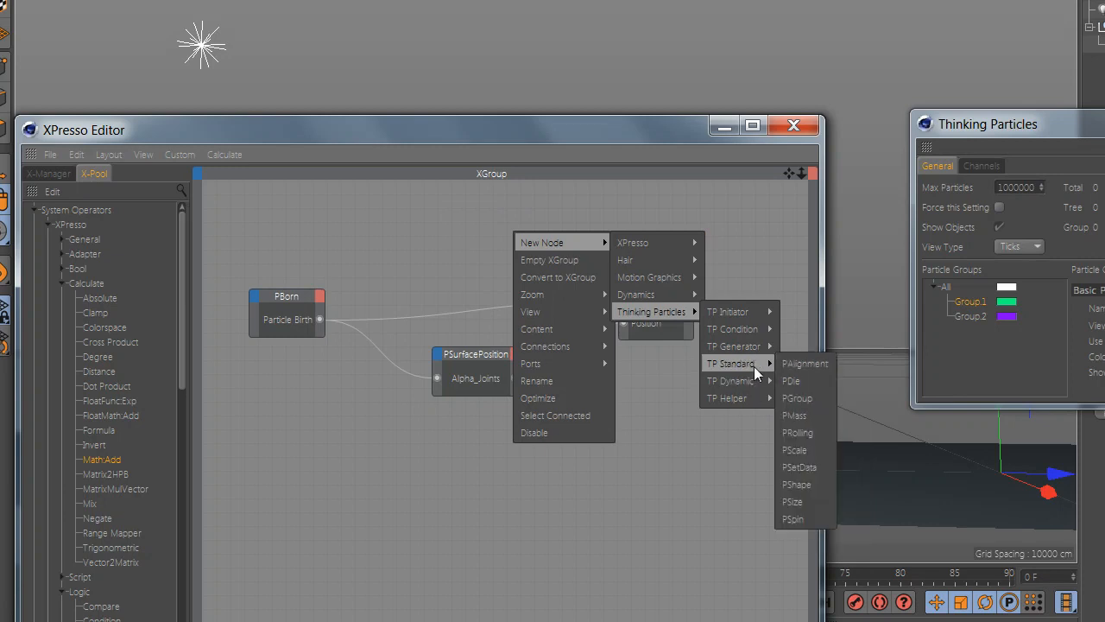
mouse_move(755, 375)
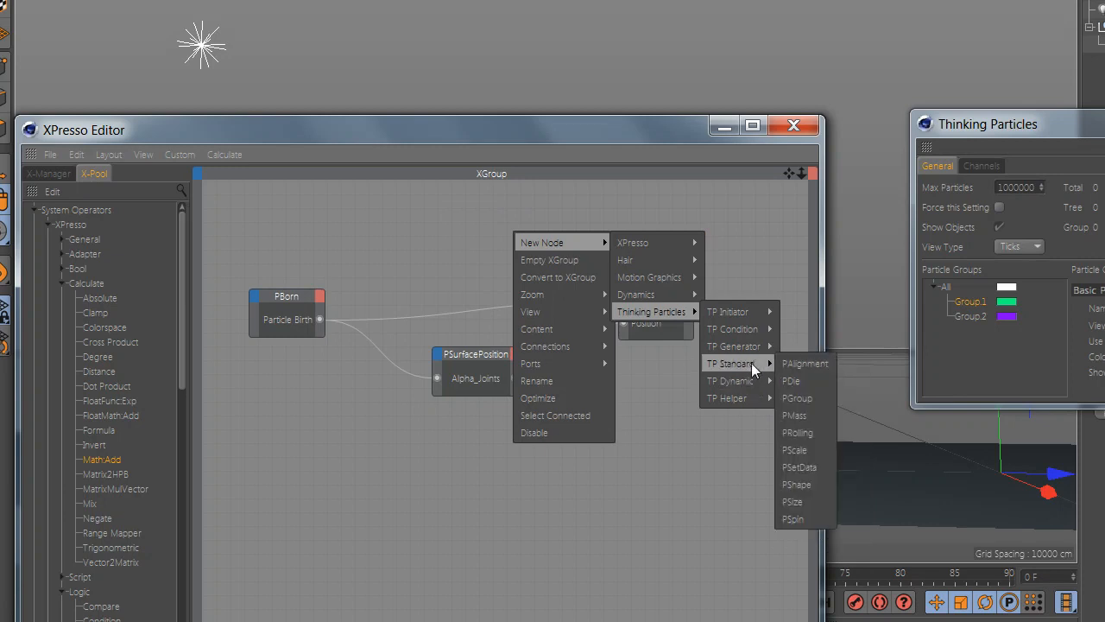
click(798, 398)
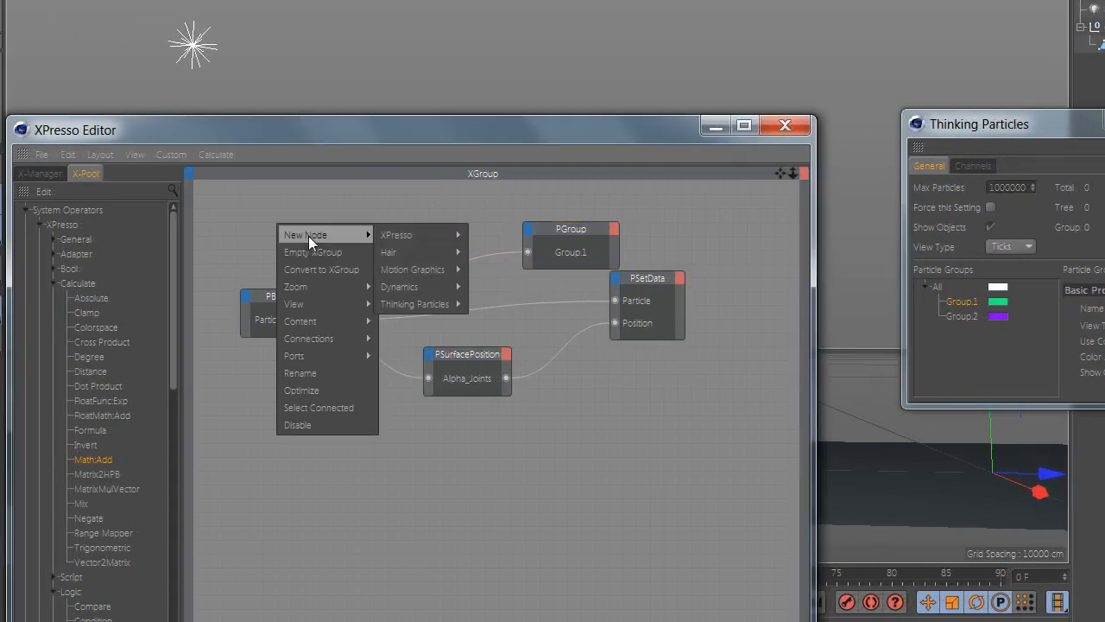
mouse_move(401, 286)
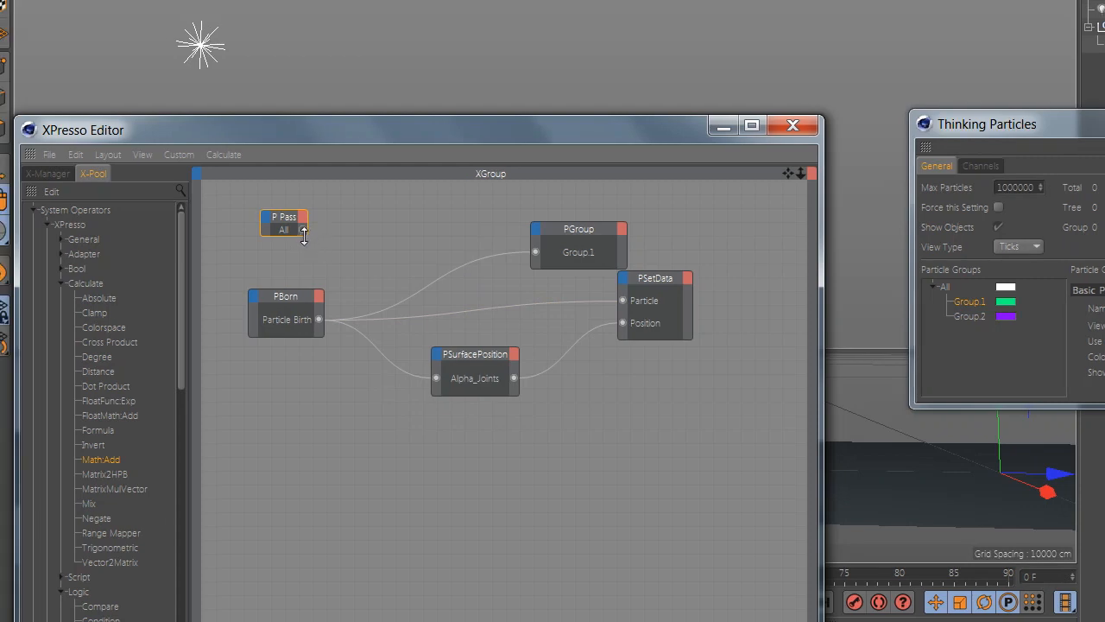
mouse_move(312, 231)
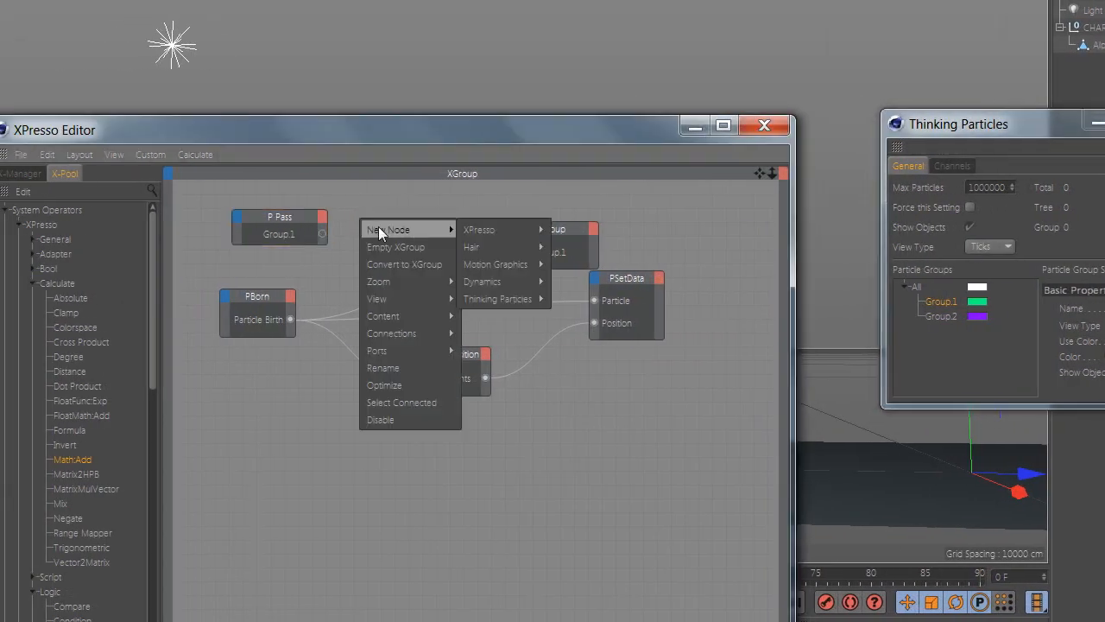
mouse_move(499, 298)
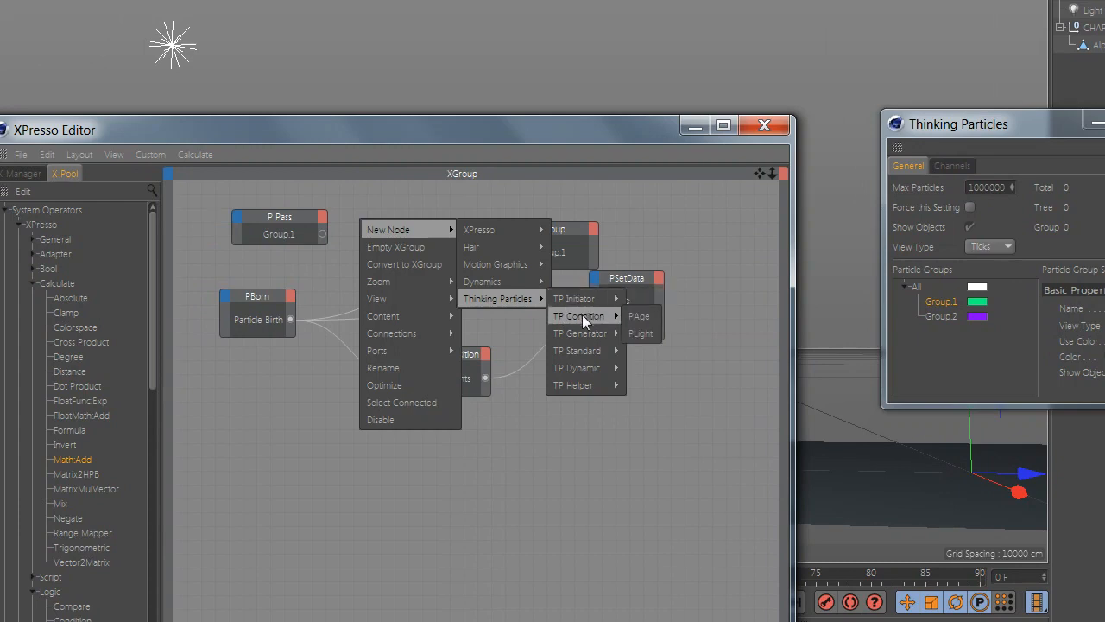
mouse_move(577, 350)
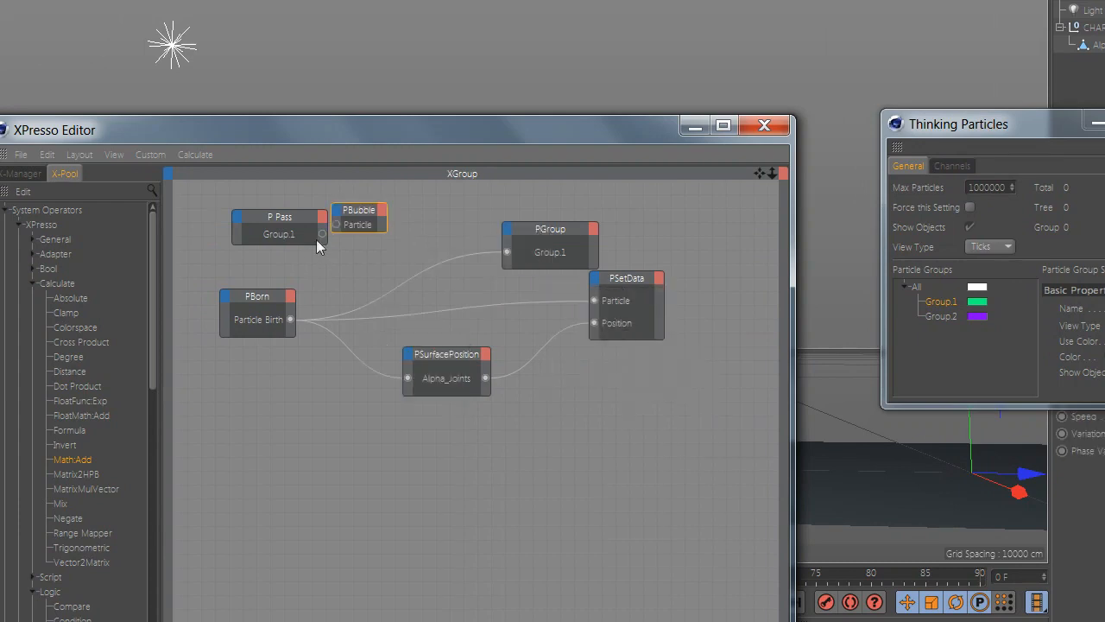
mouse_move(360, 221)
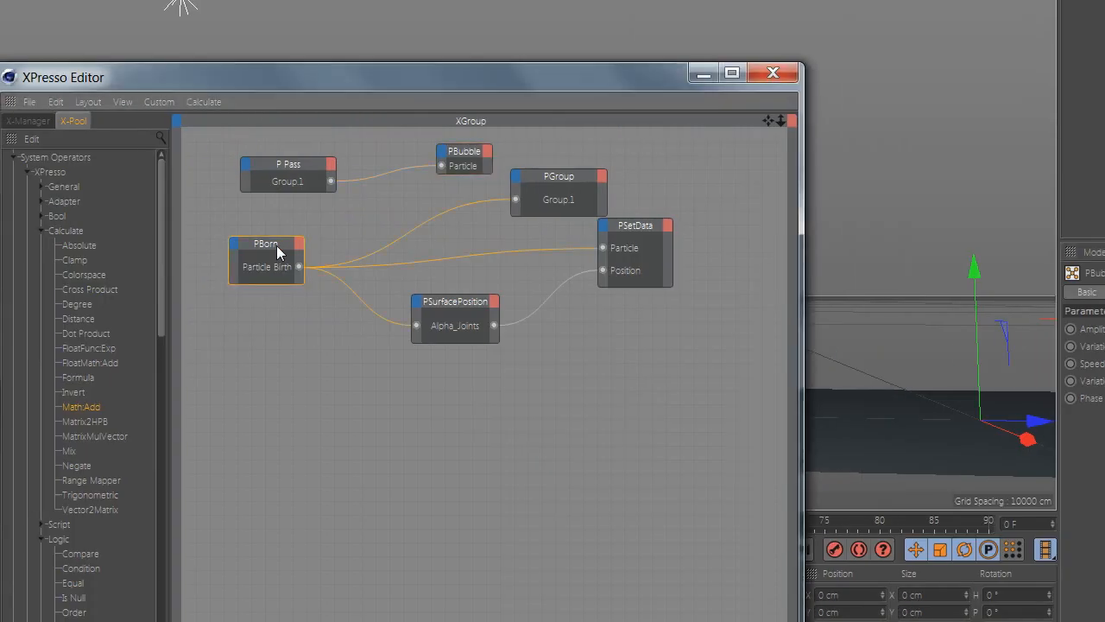
- Connect the P Pass Group.1 output to a new PBubble node's Particle input
click(455, 302)
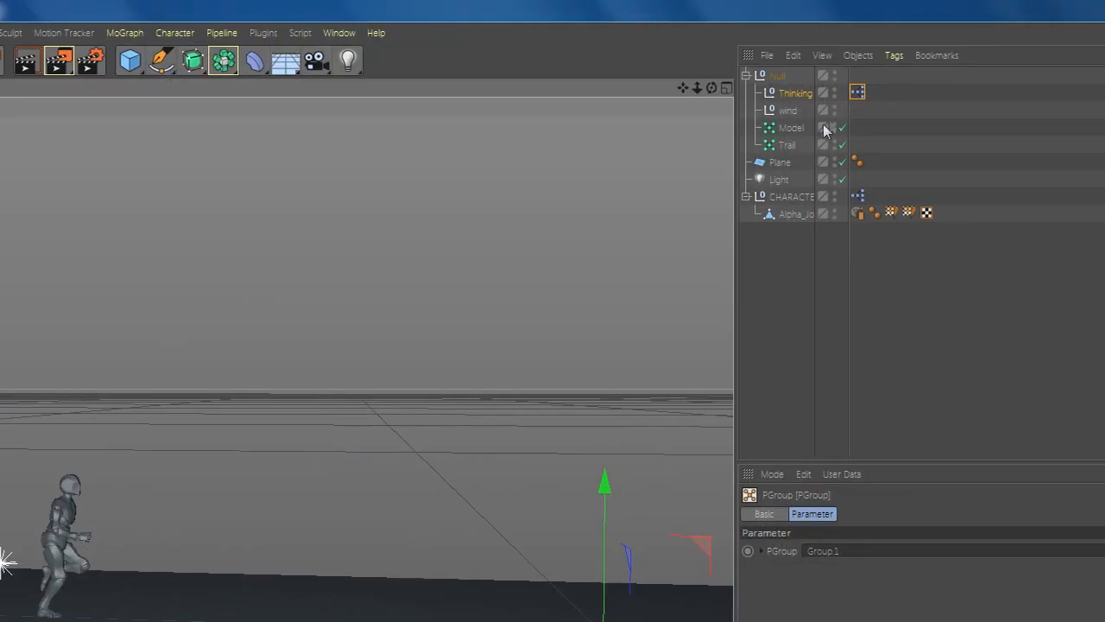
- Close the XPresso Editor to show the running character scene at frame 0
click(787, 128)
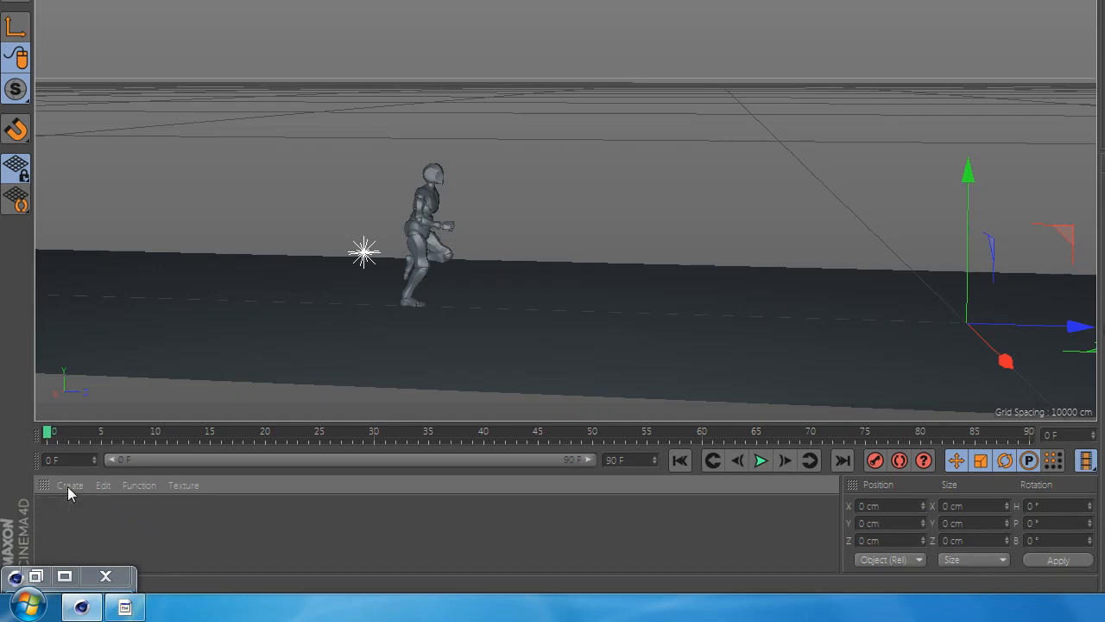
- Create a Hair Mat hair material, set its color to red, and close the editor
click(70, 485)
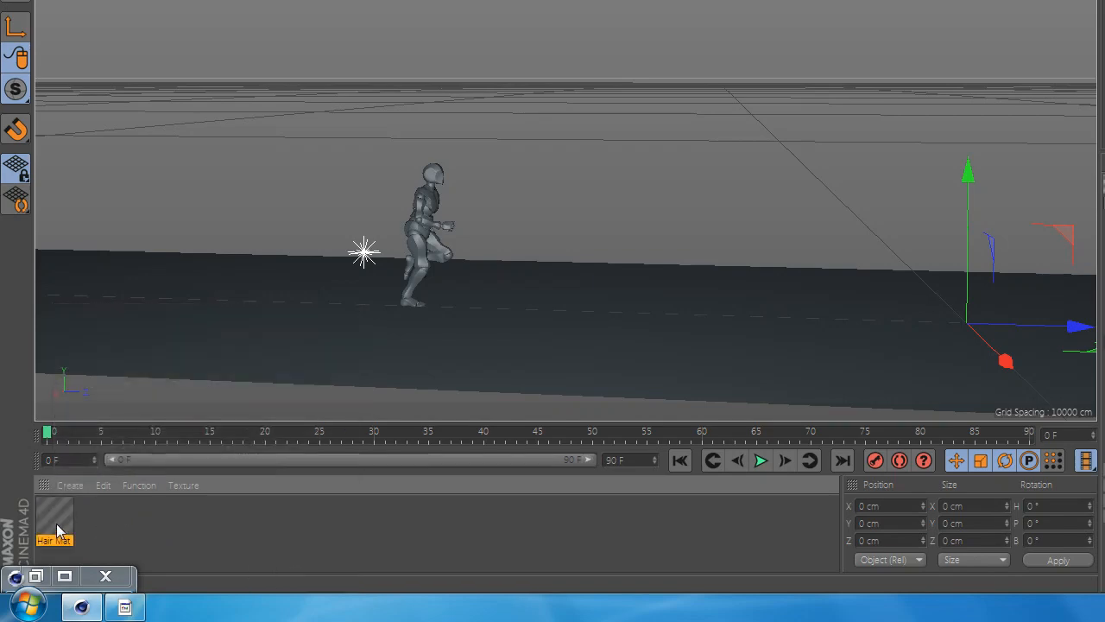
double_click(54, 518)
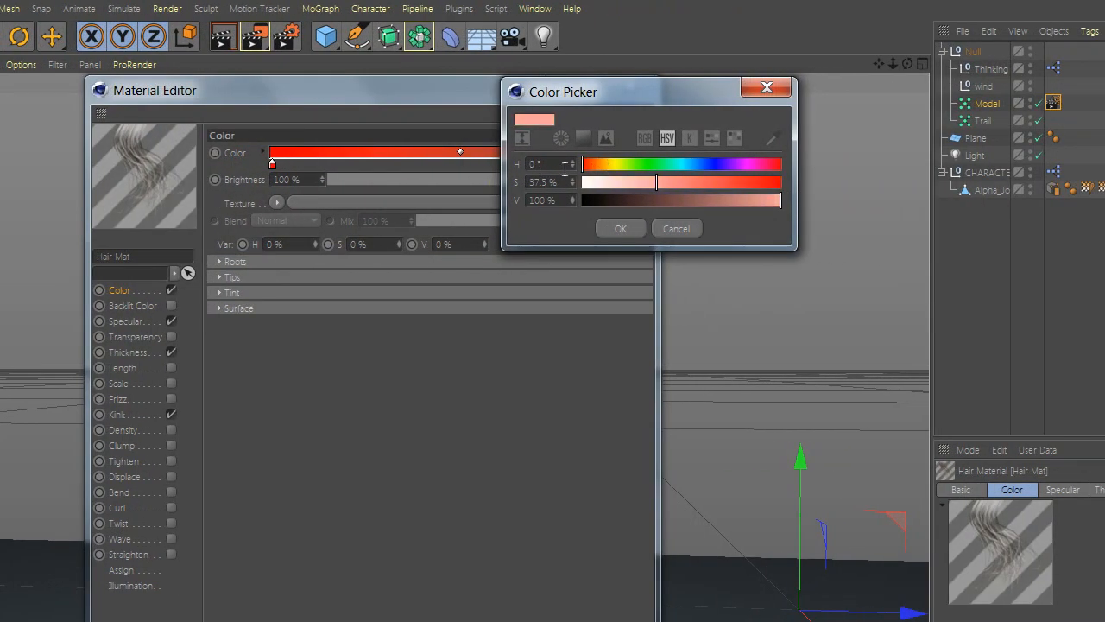
click(620, 228)
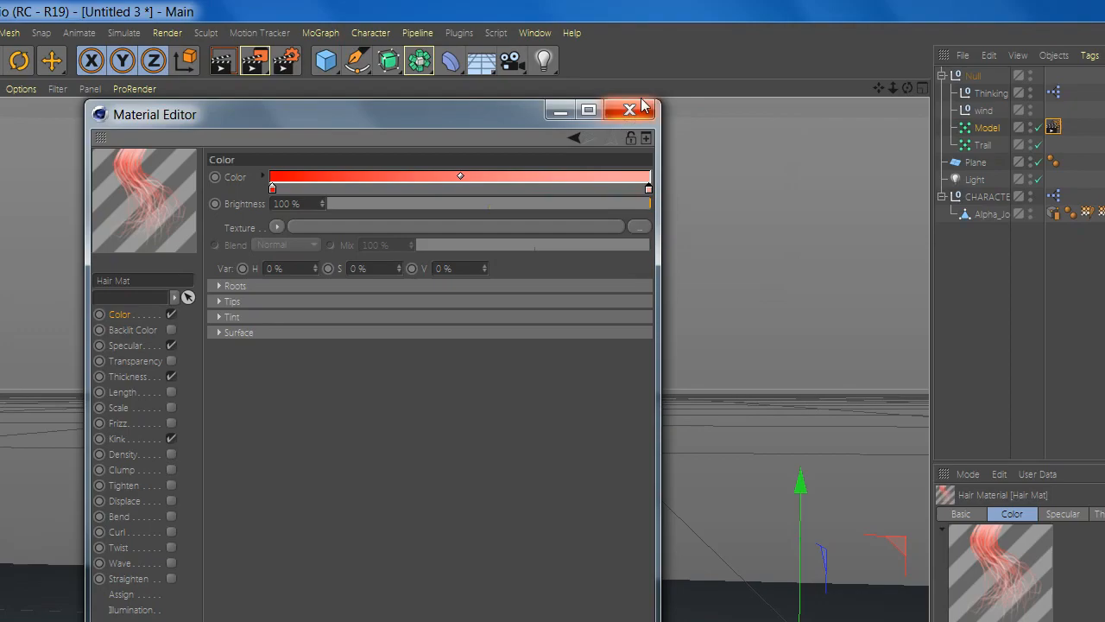
click(630, 109)
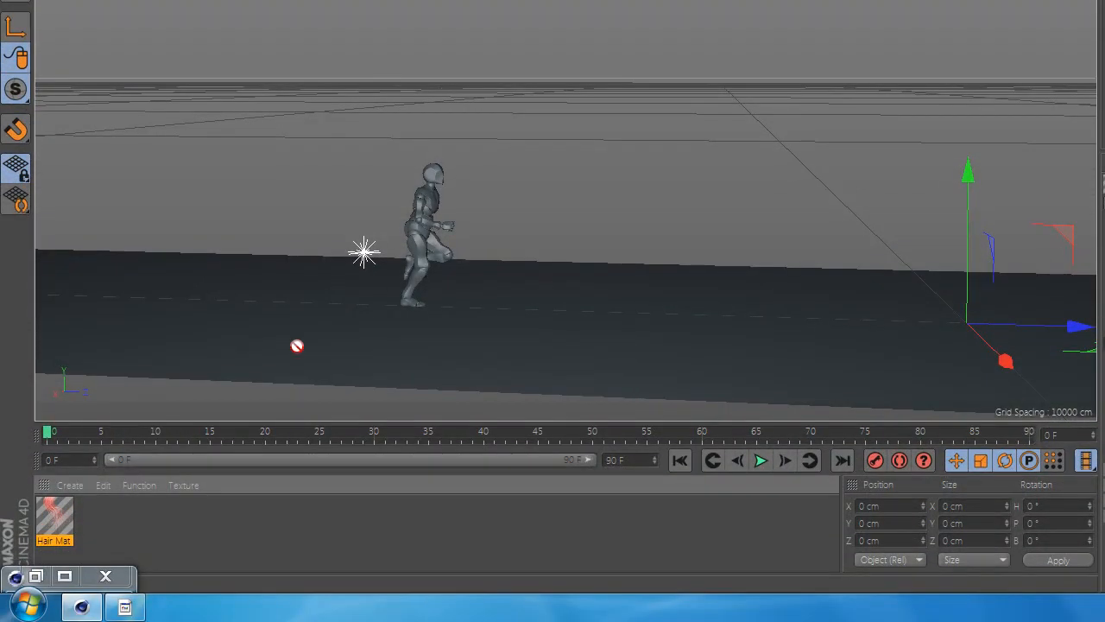